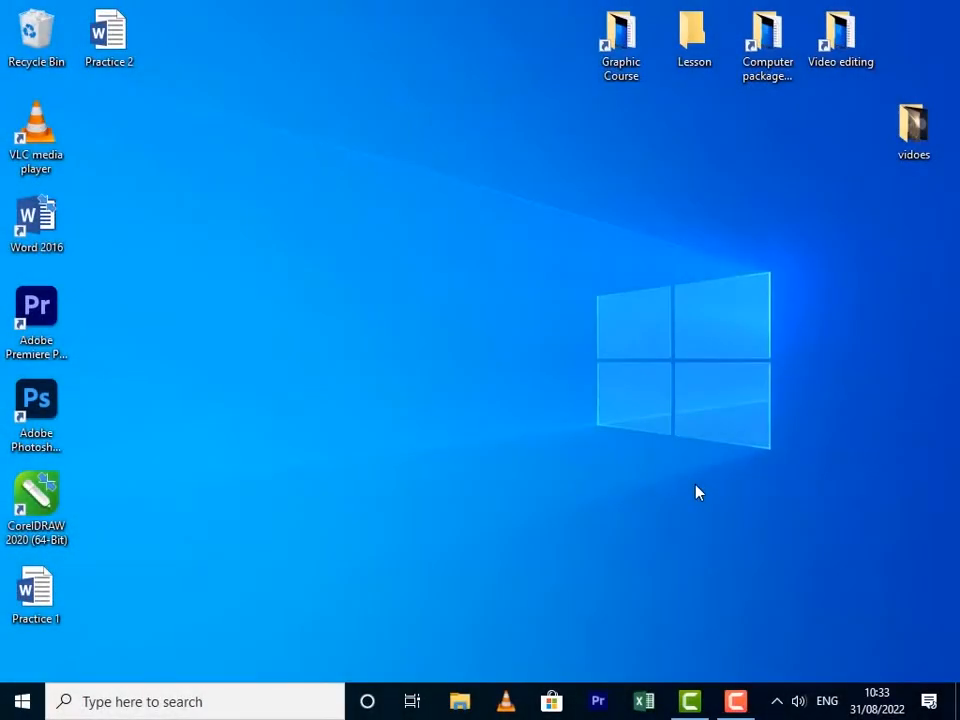
mouse_move(464, 486)
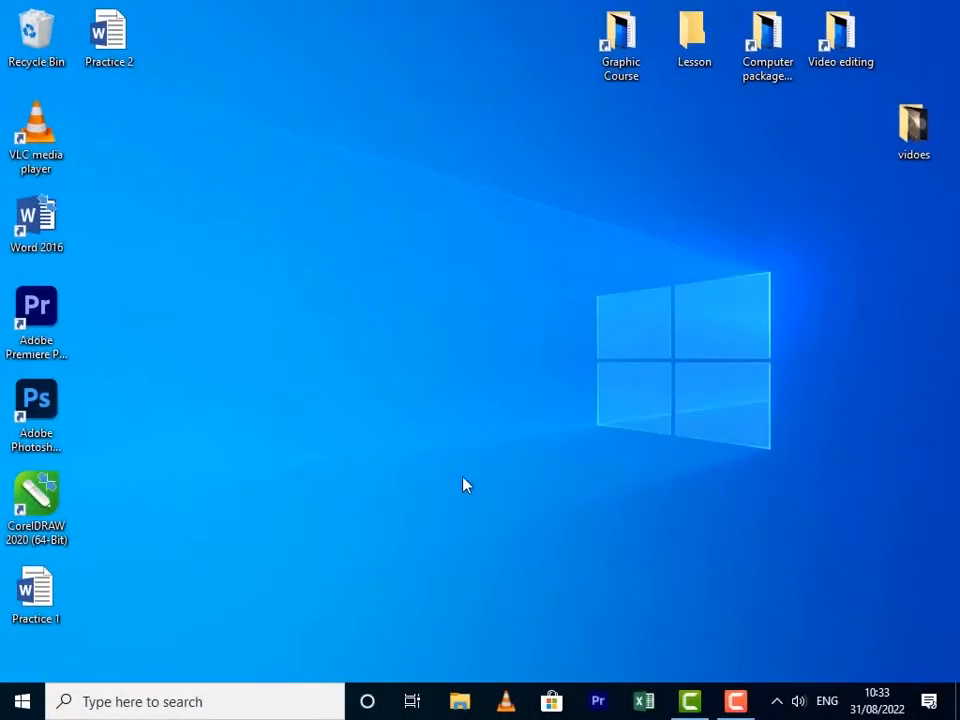
Step: Search Windows for 'control Panel' and launch the Control Panel
click(22, 700)
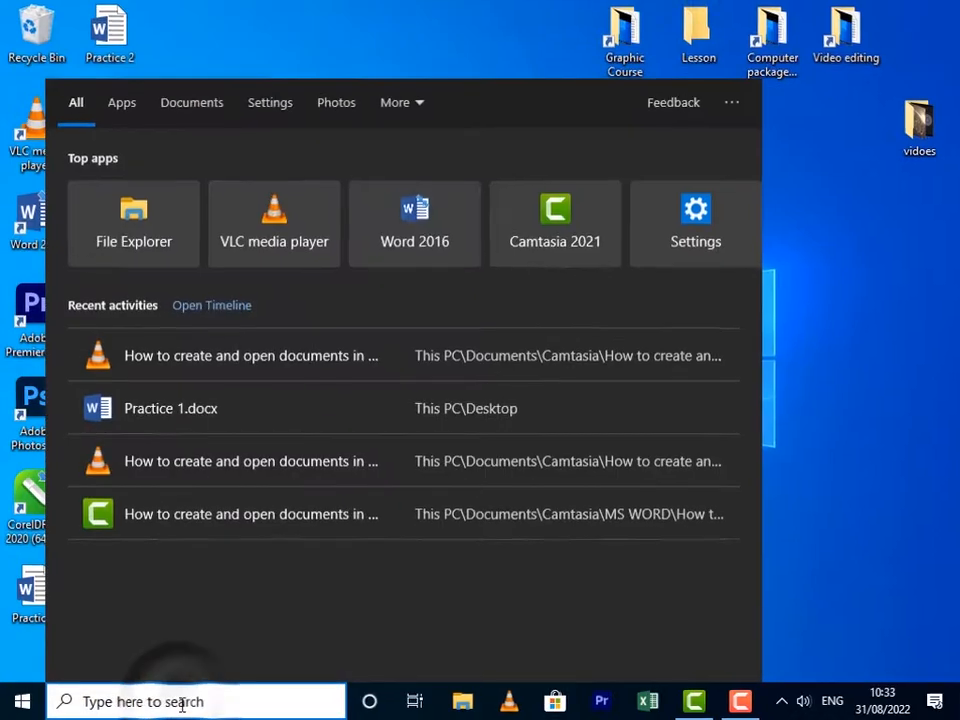
text(control Panel)
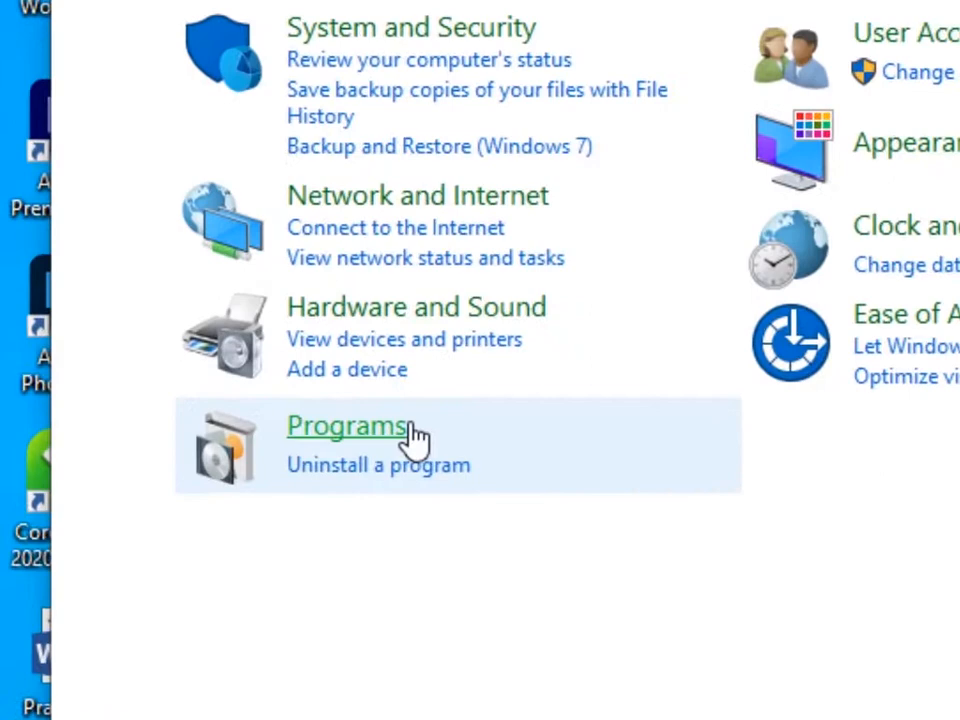
mouse_move(344, 498)
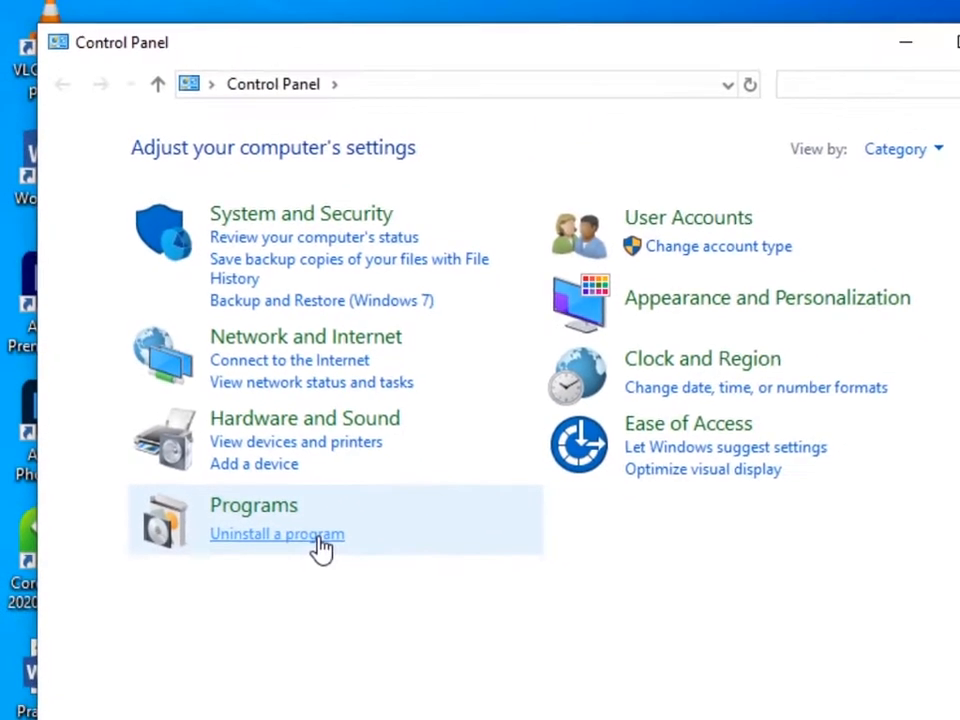
Step: Go to 'Uninstall a program' to list the installed programs
click(276, 532)
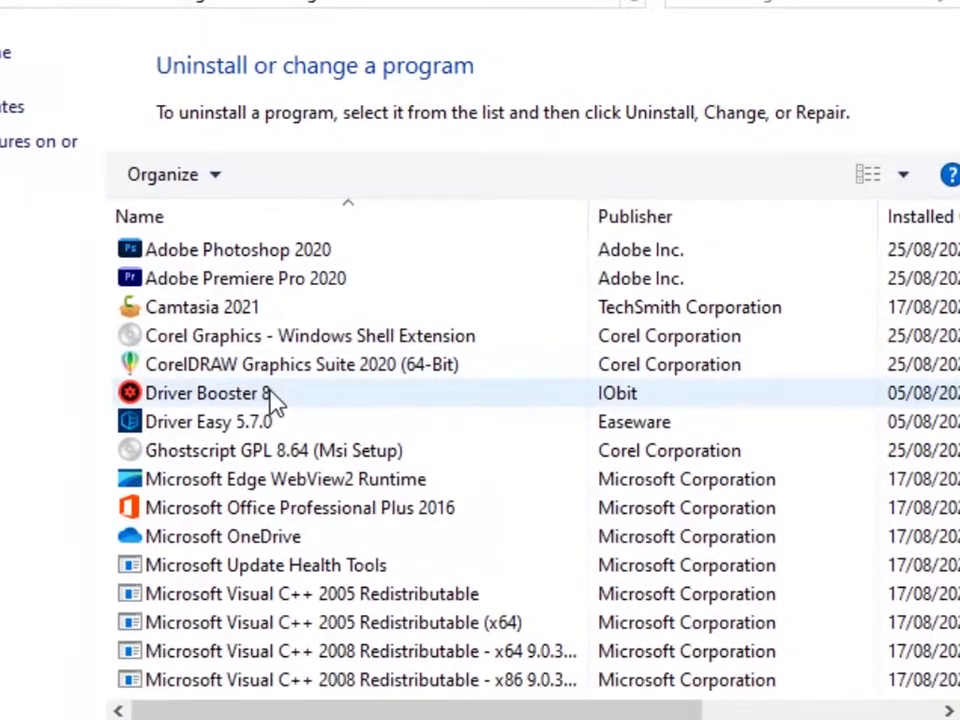
Step: Uninstall Driver Booster 8 completely and acknowledge the success message
click(204, 392)
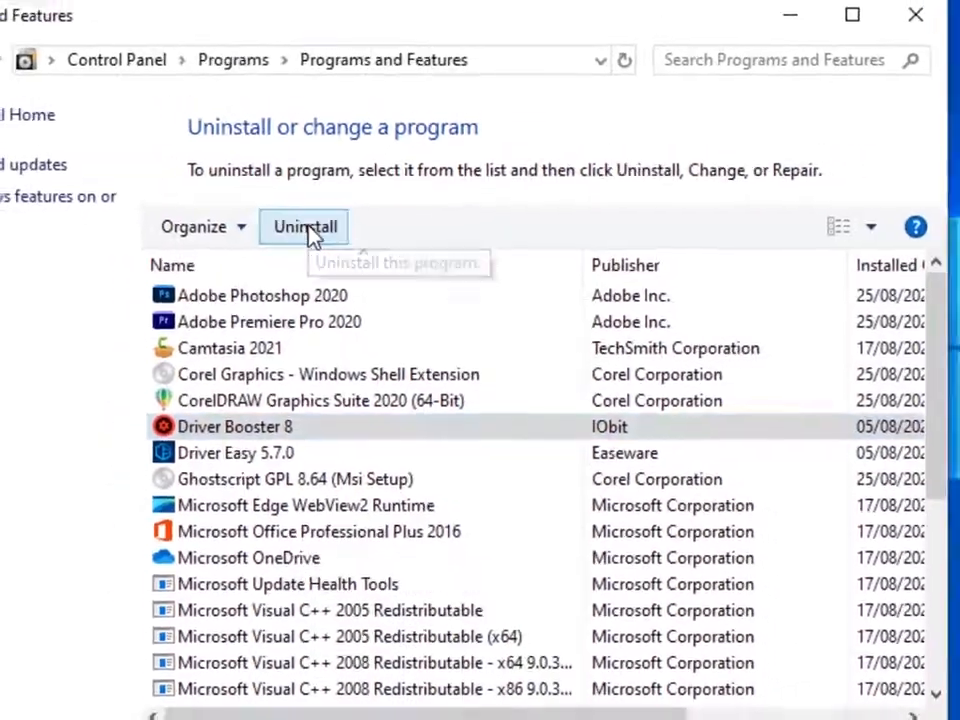
mouse_move(308, 226)
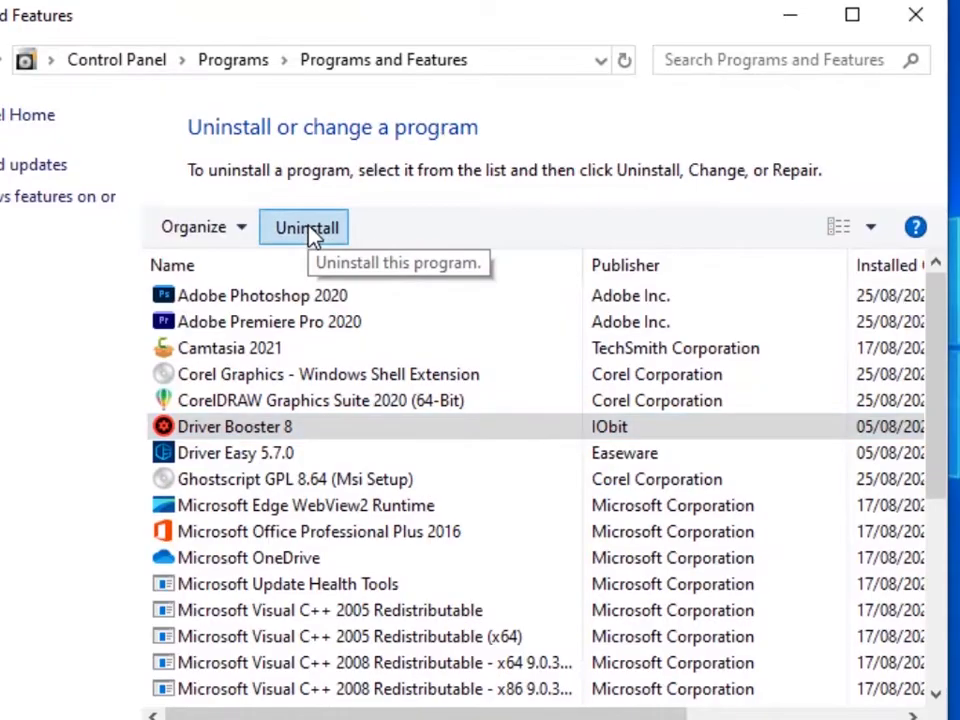
click(236, 426)
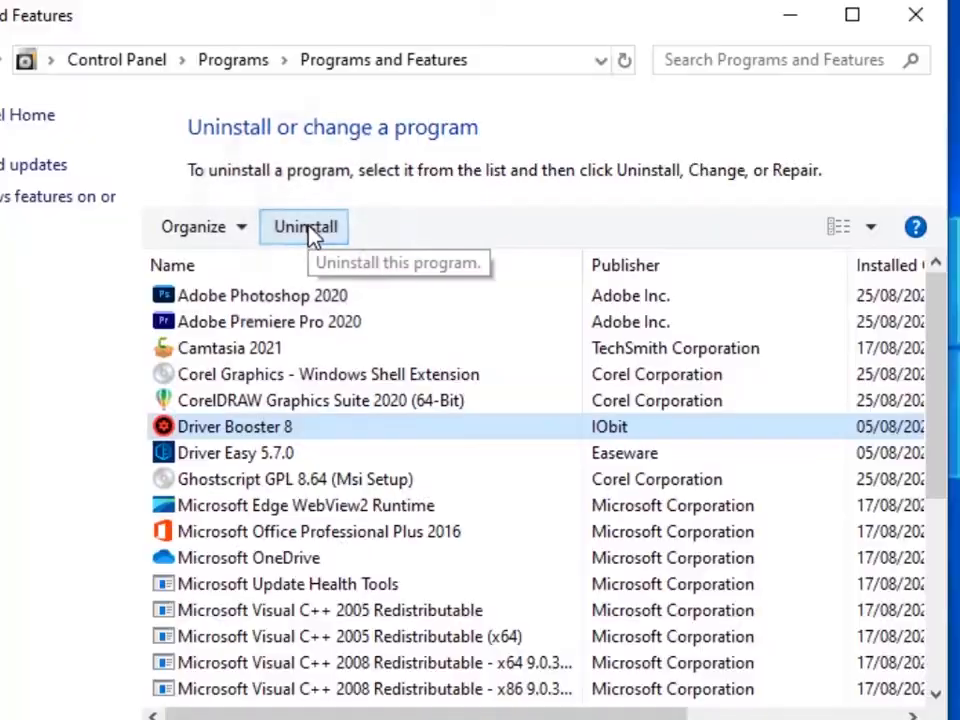
click(304, 226)
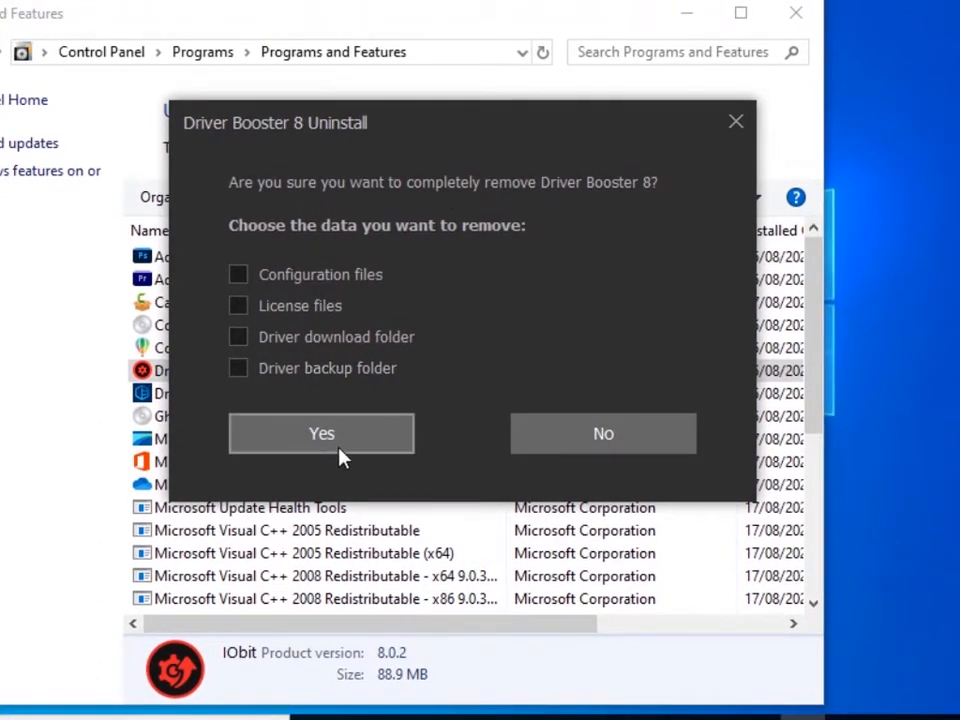
click(320, 432)
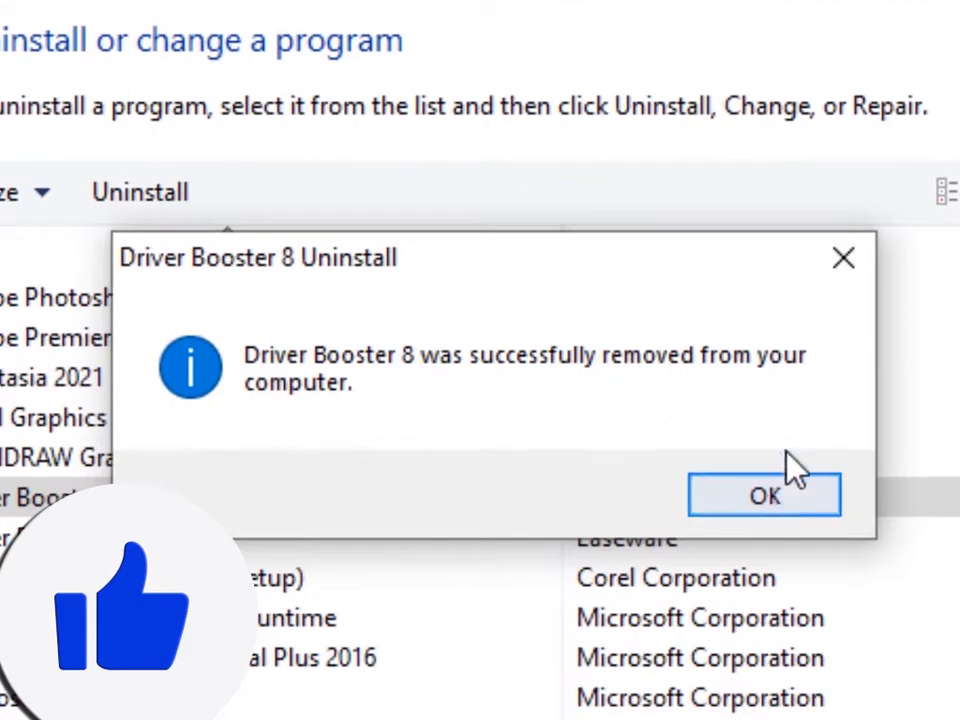
mouse_move(660, 380)
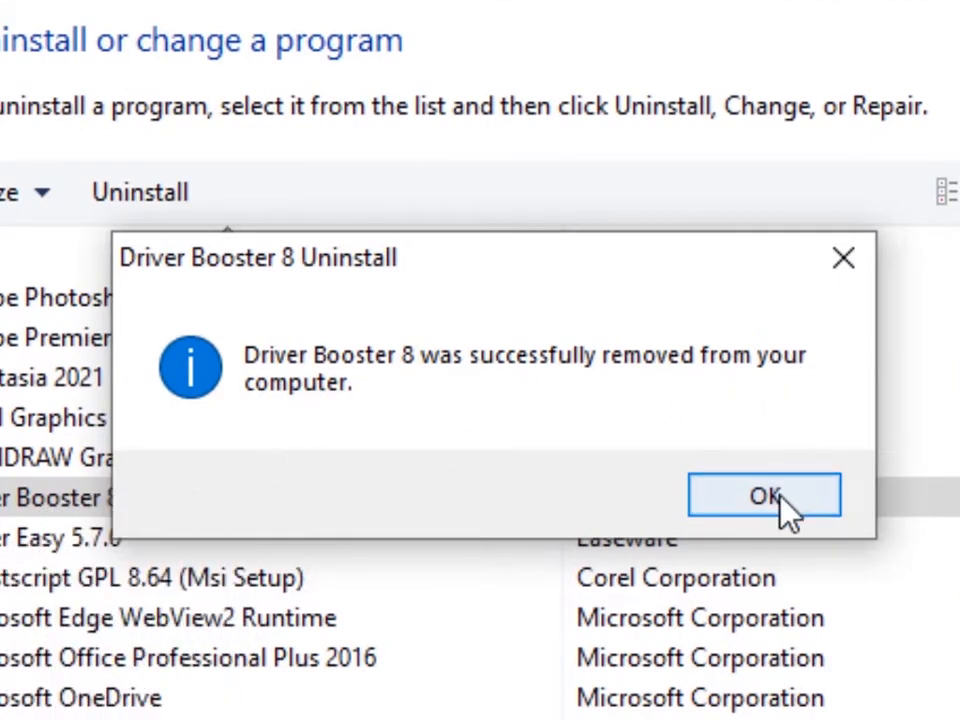
click(764, 496)
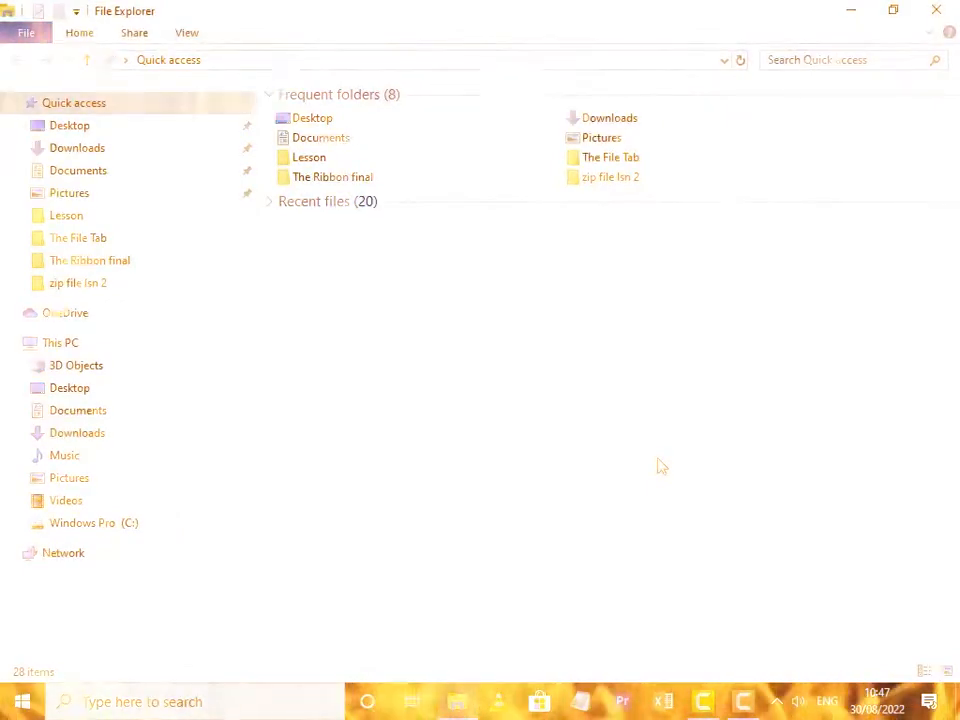
Step: Close File Explorer with Alt+F4, then cancel the Shut Down Windows dialog on the desktop
key(Alt+F4)
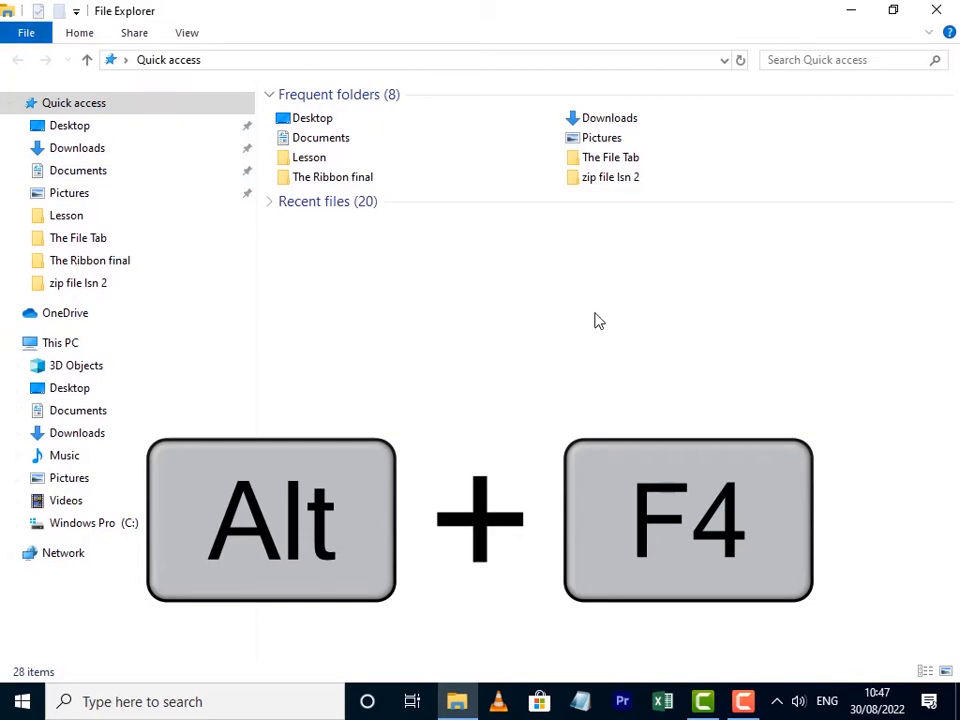
key(Alt+F4)
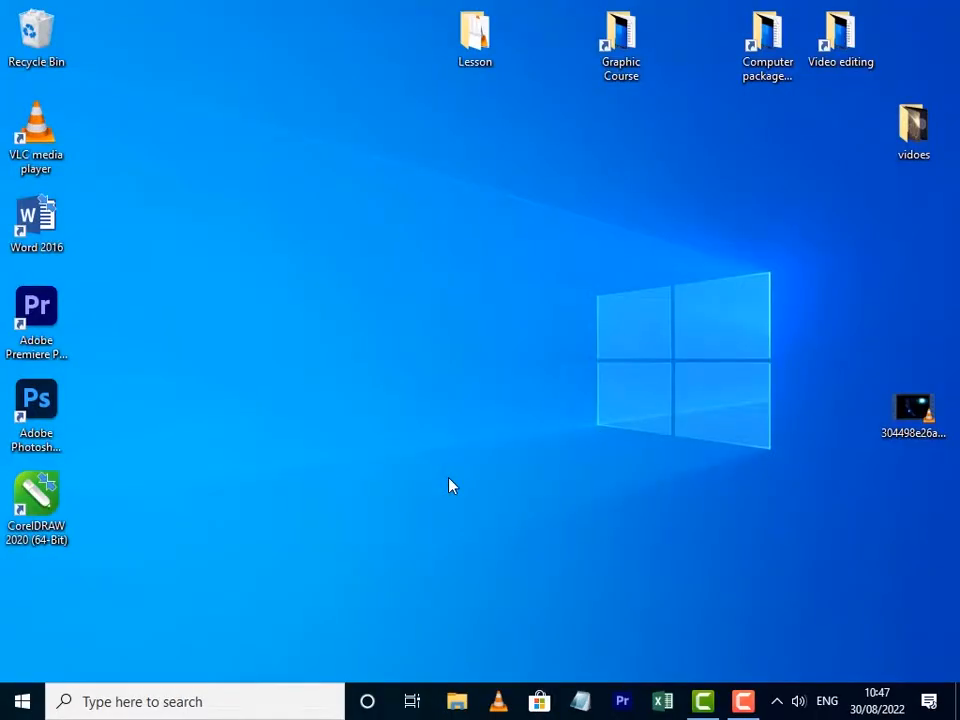
key(alt+F4)
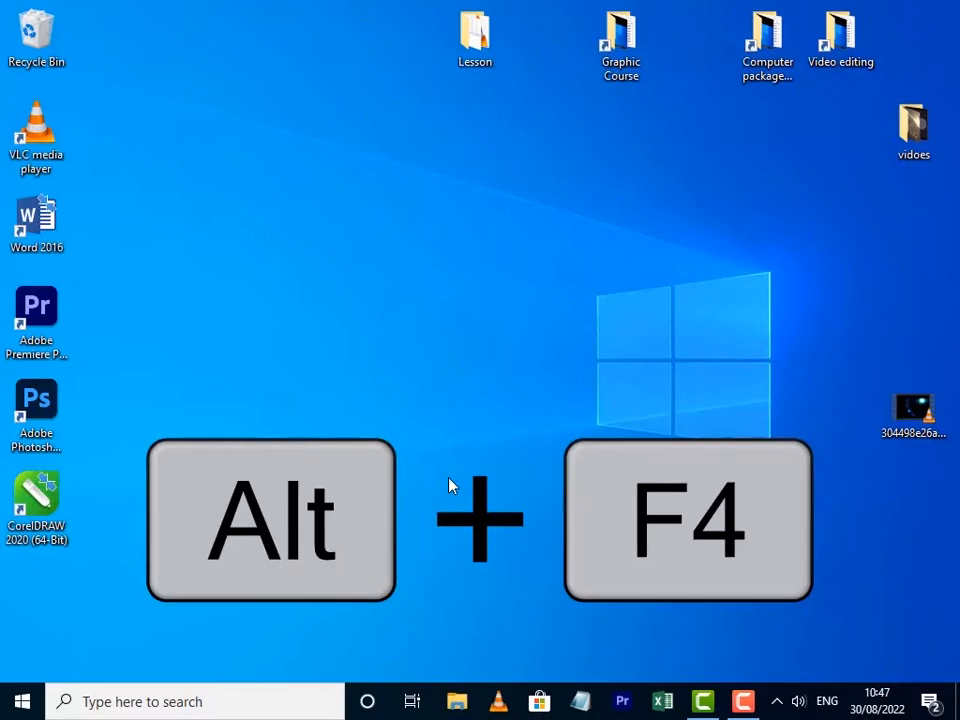
key(alt+f4)
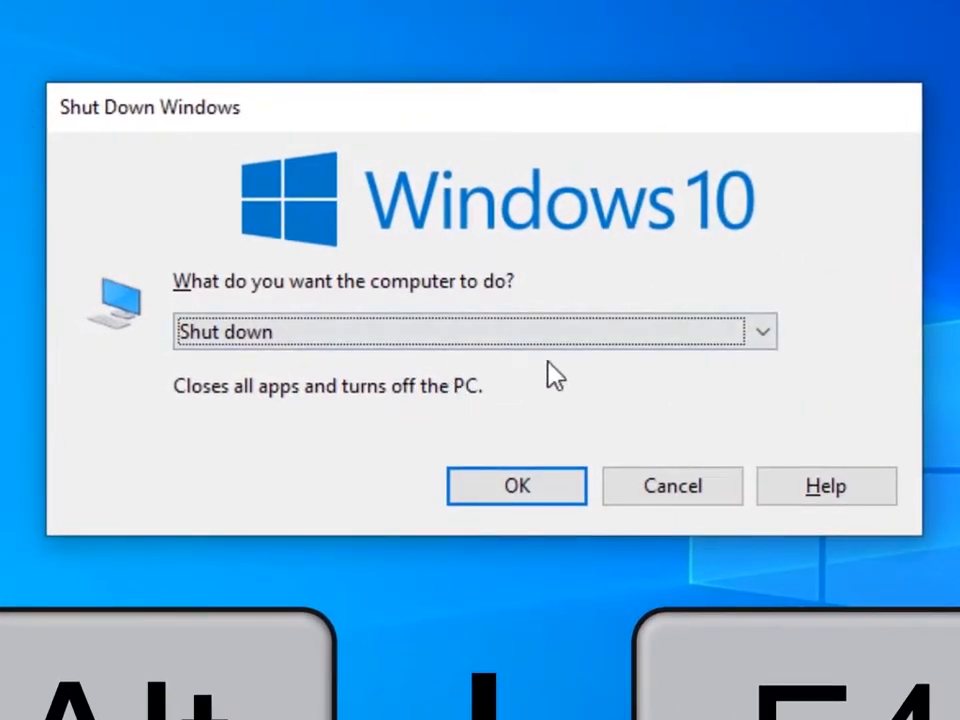
click(762, 332)
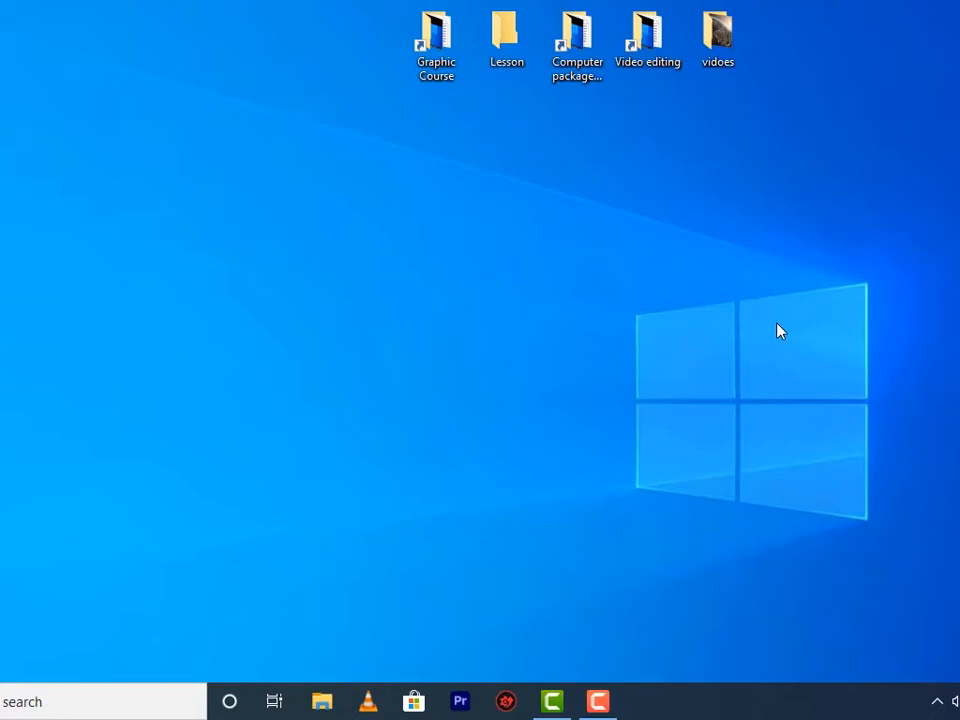
Step: Run 'temp' to reach the Windows Temp folder and select all its files
key(Win+r)
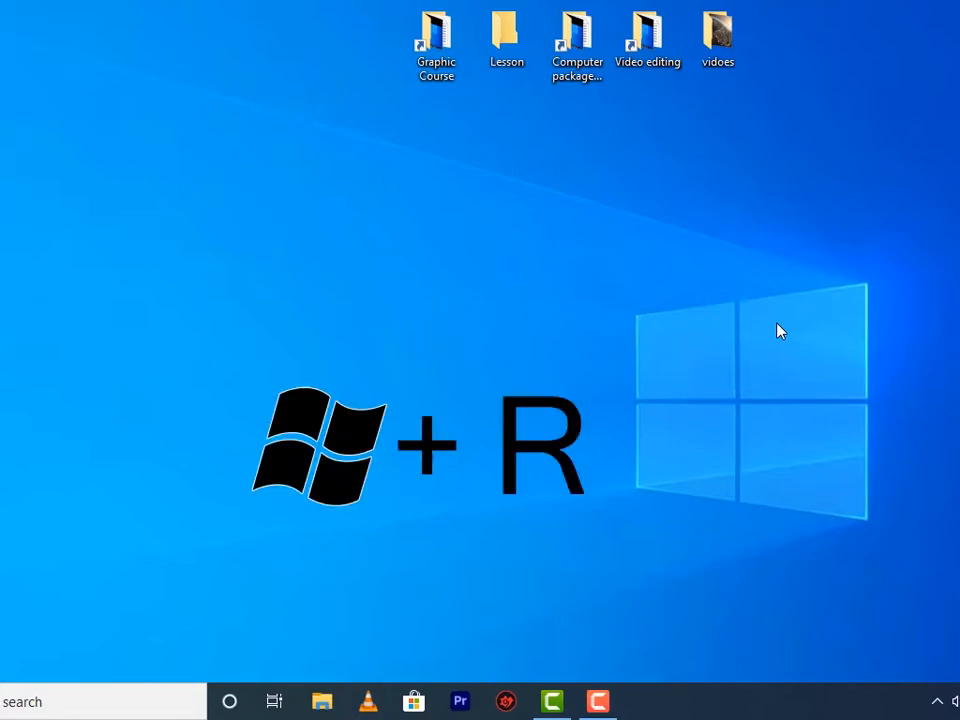
key(win+r)
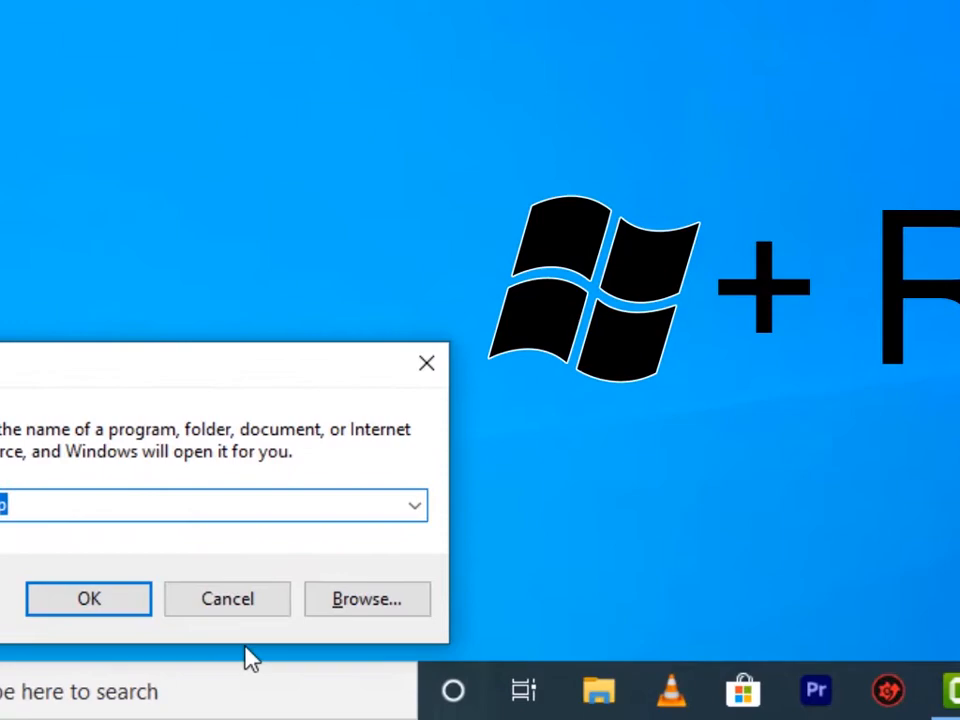
text(temp)
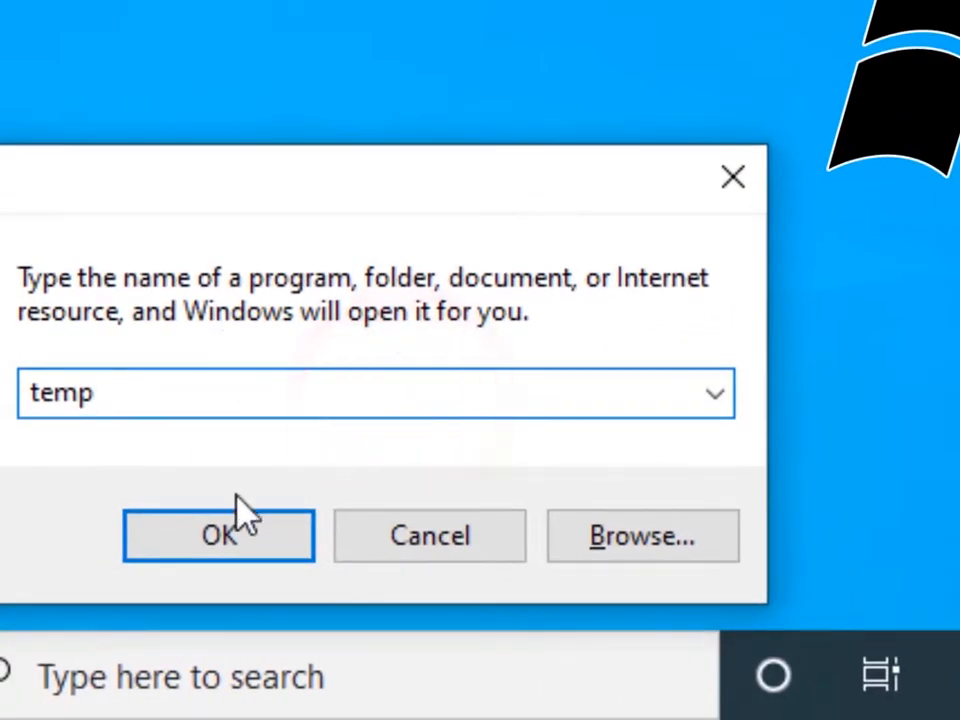
click(218, 536)
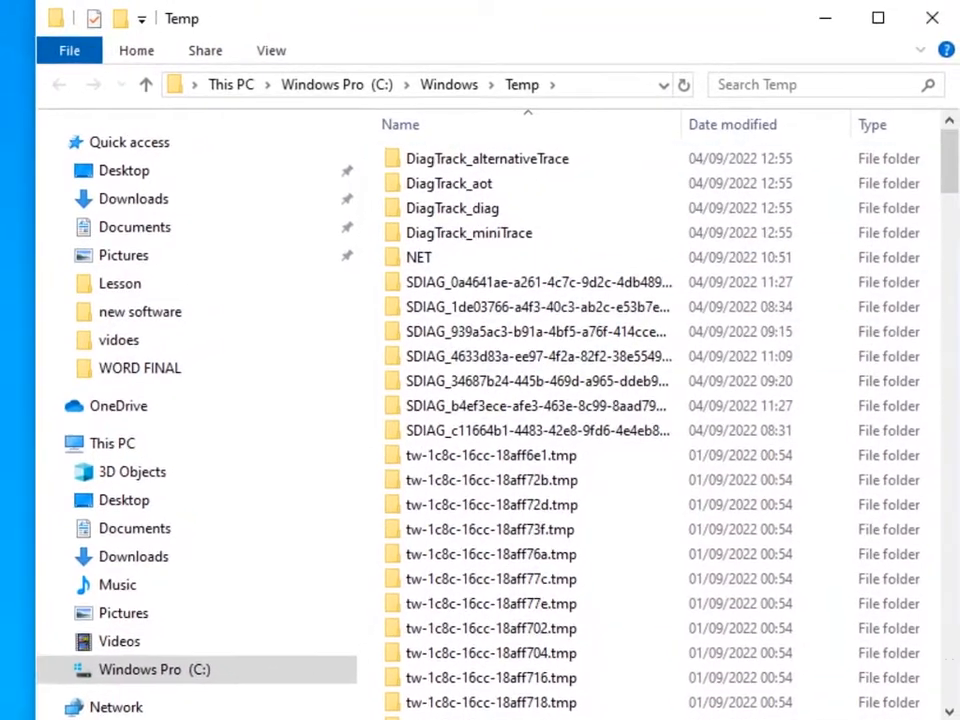
mouse_move(632, 152)
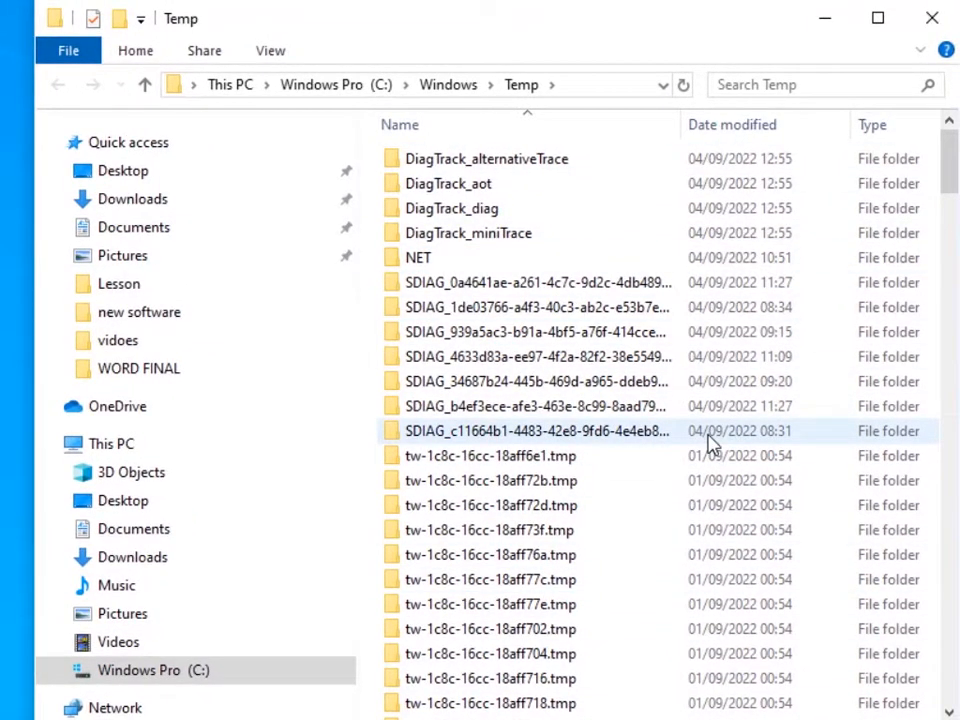
key(ctrl+a)
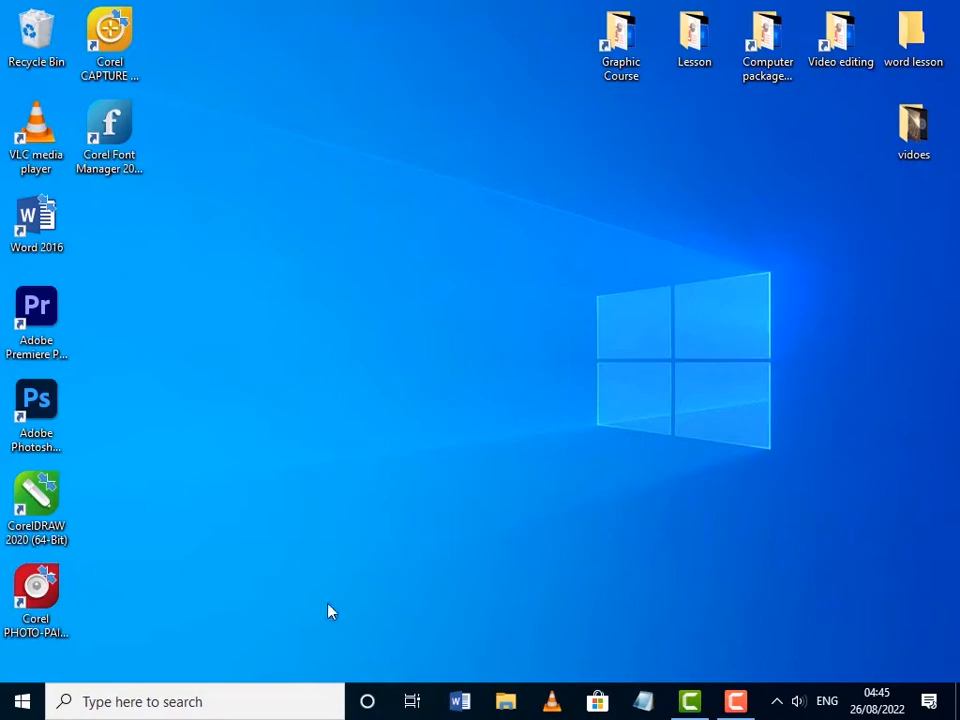
Step: Reach System > Storage in Settings and review the Storage Sense configuration options
click(22, 700)
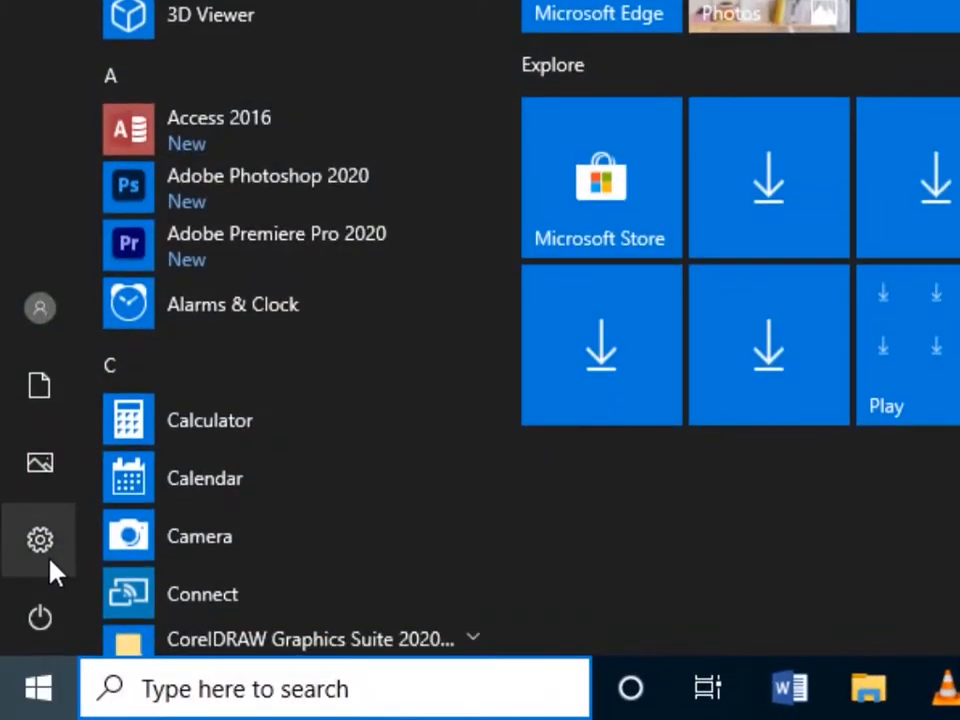
click(40, 540)
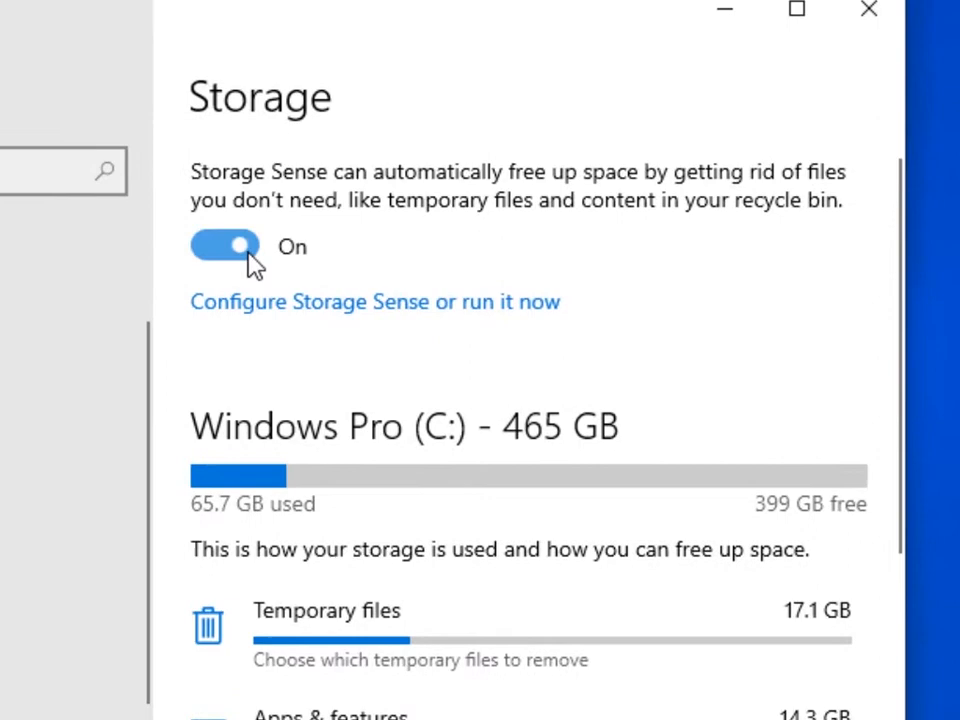
click(376, 300)
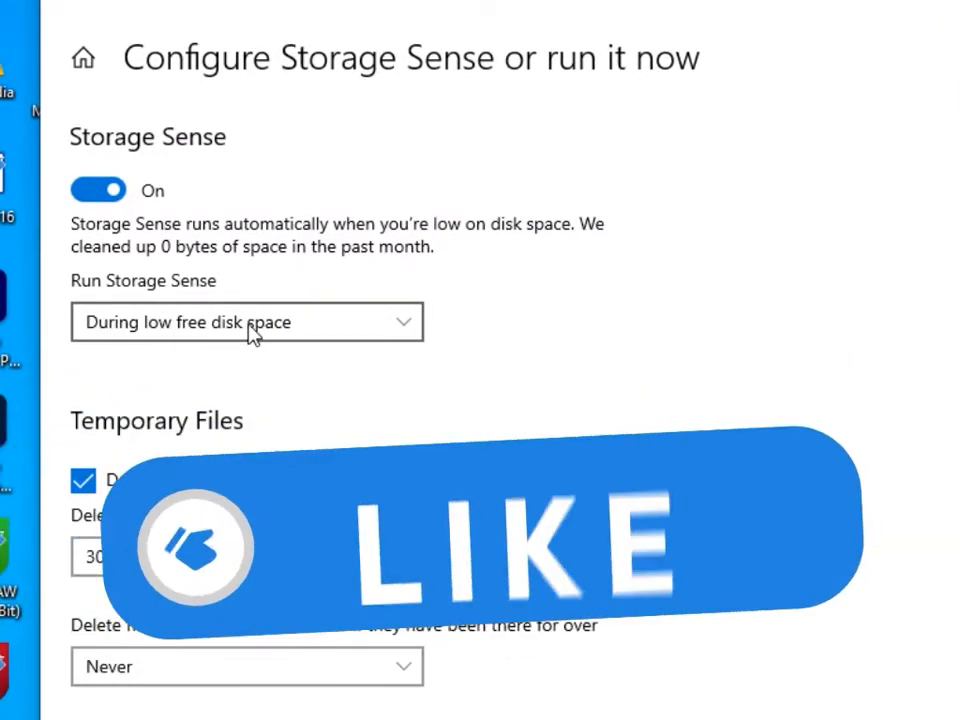
scroll(down, 3)
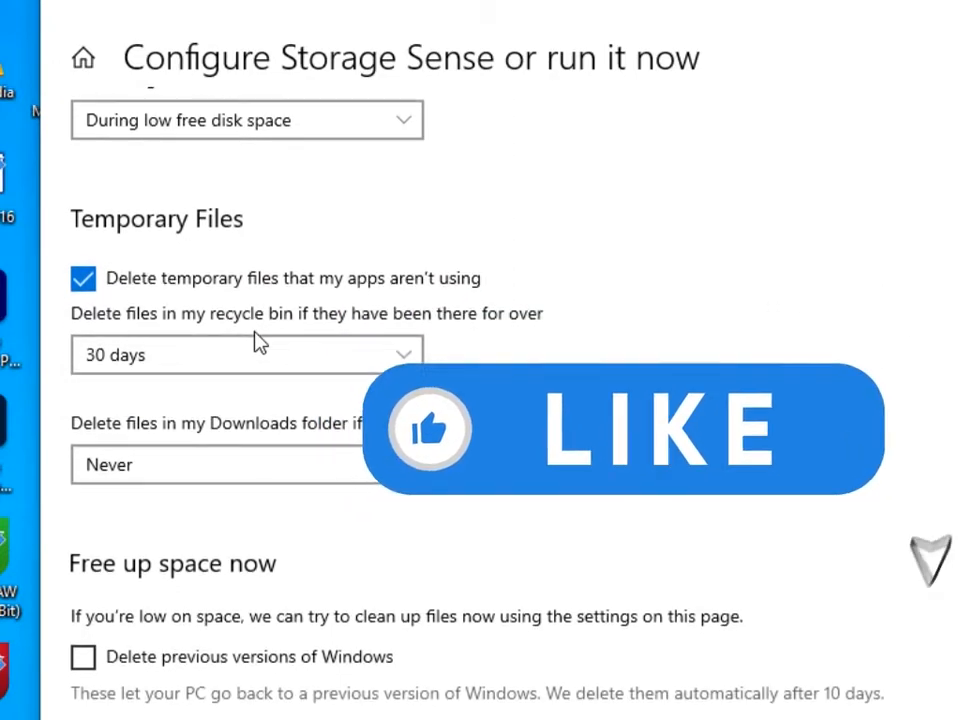
scroll(down, 3)
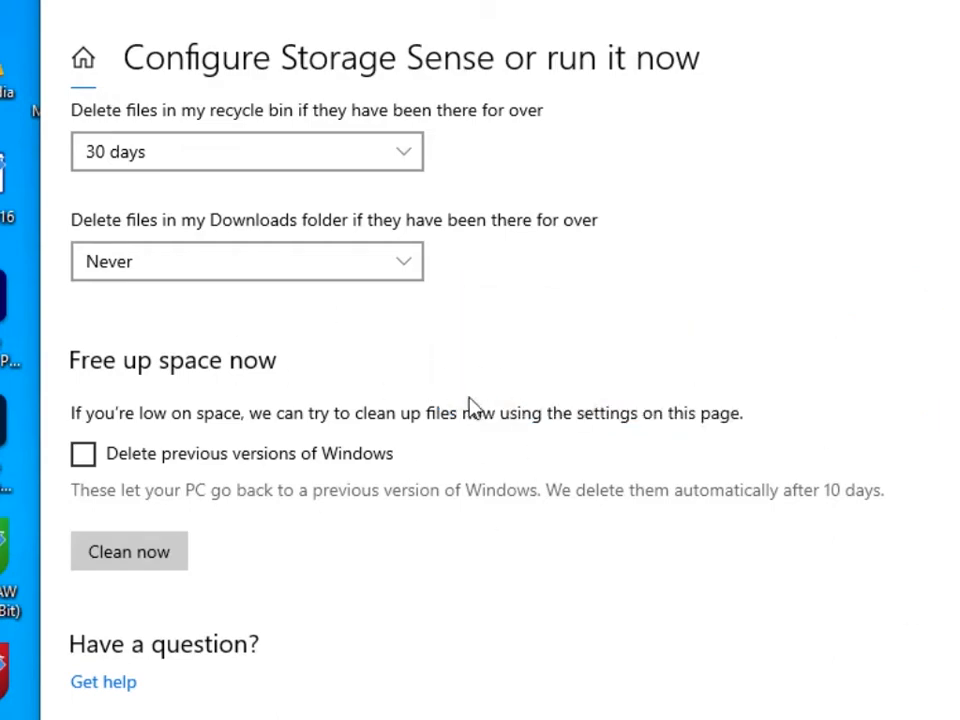
click(320, 700)
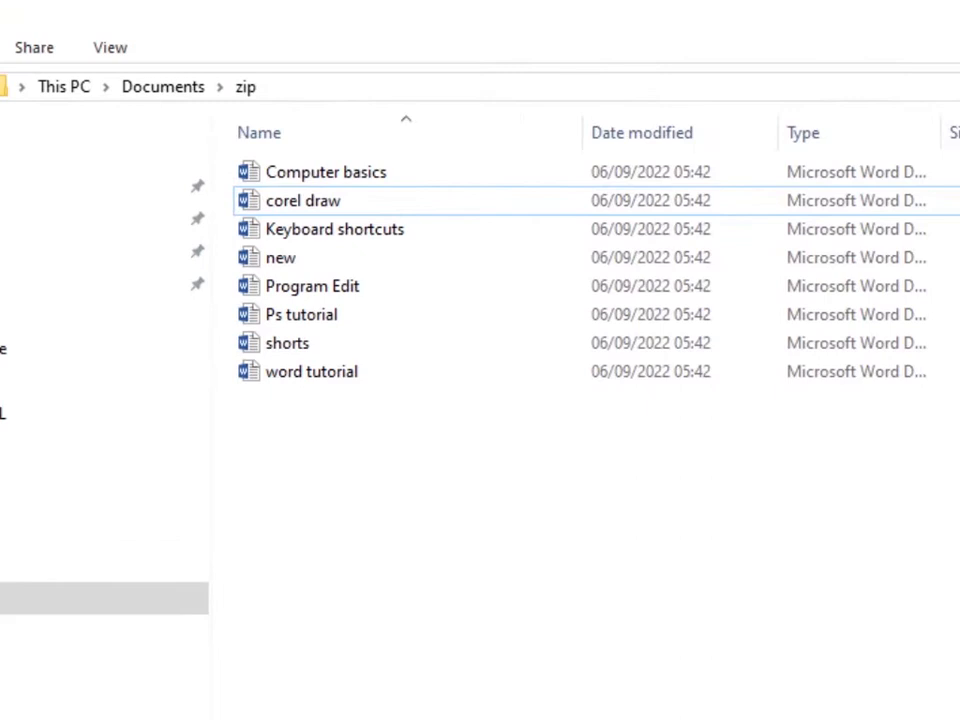
mouse_move(624, 480)
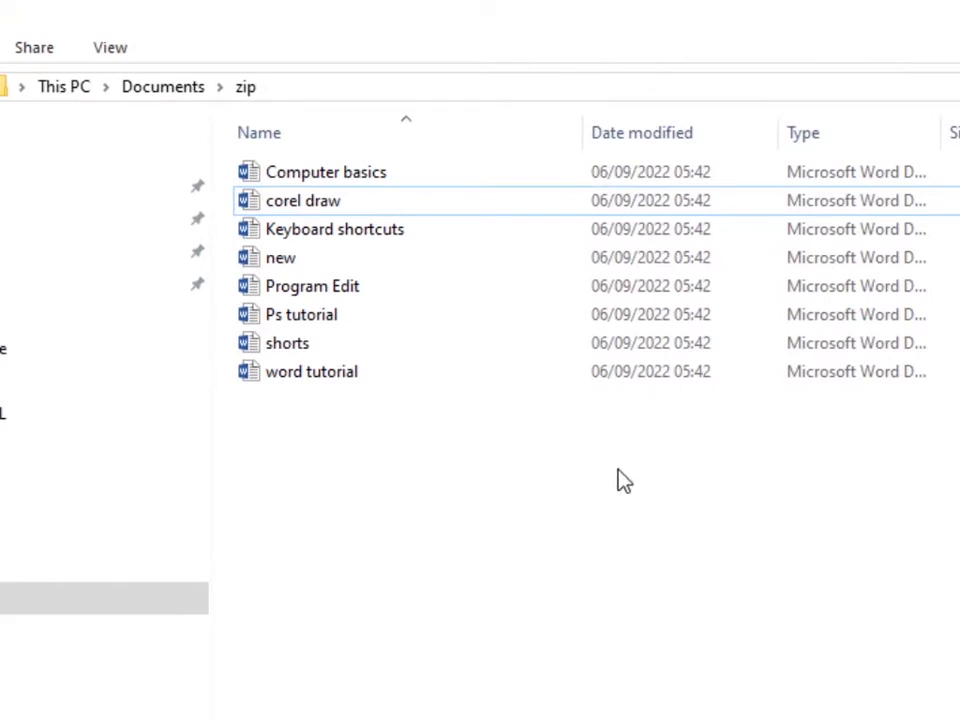
mouse_move(640, 636)
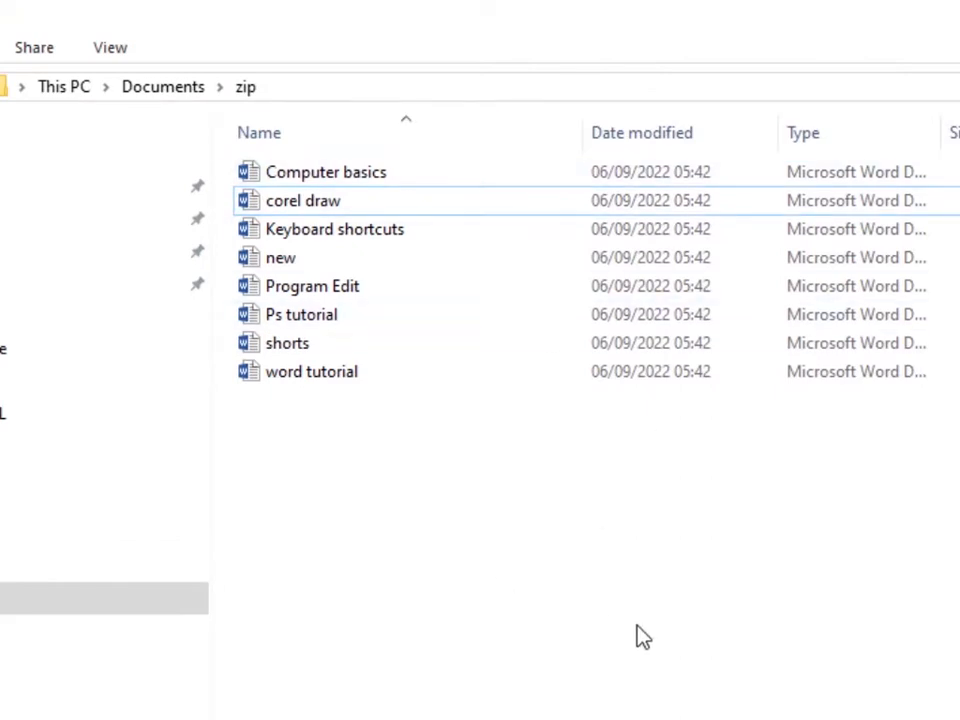
mouse_move(652, 636)
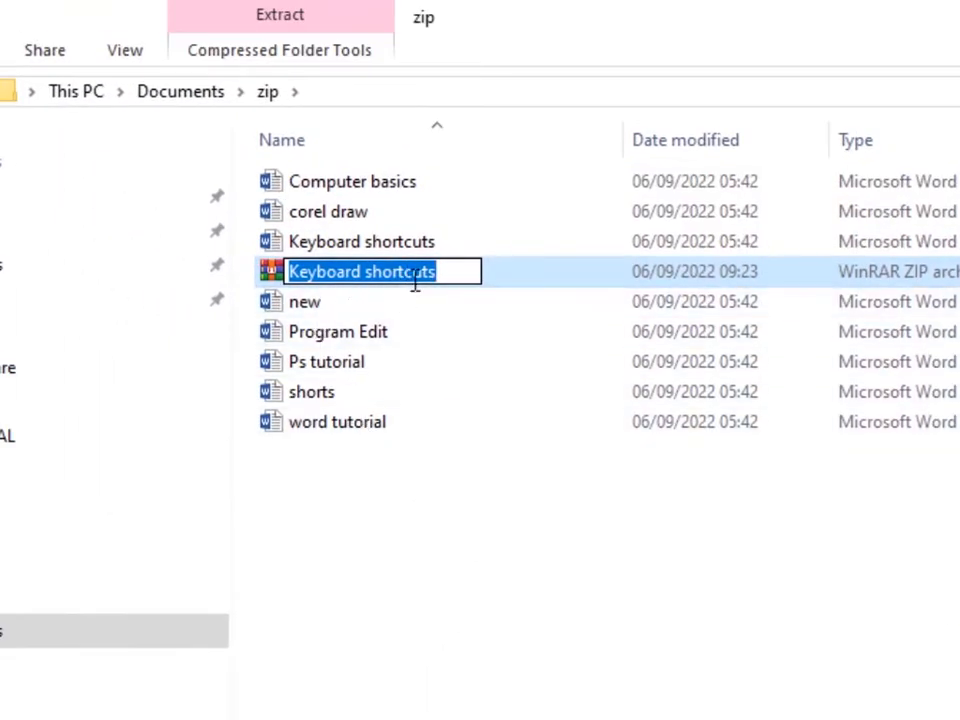
mouse_move(452, 272)
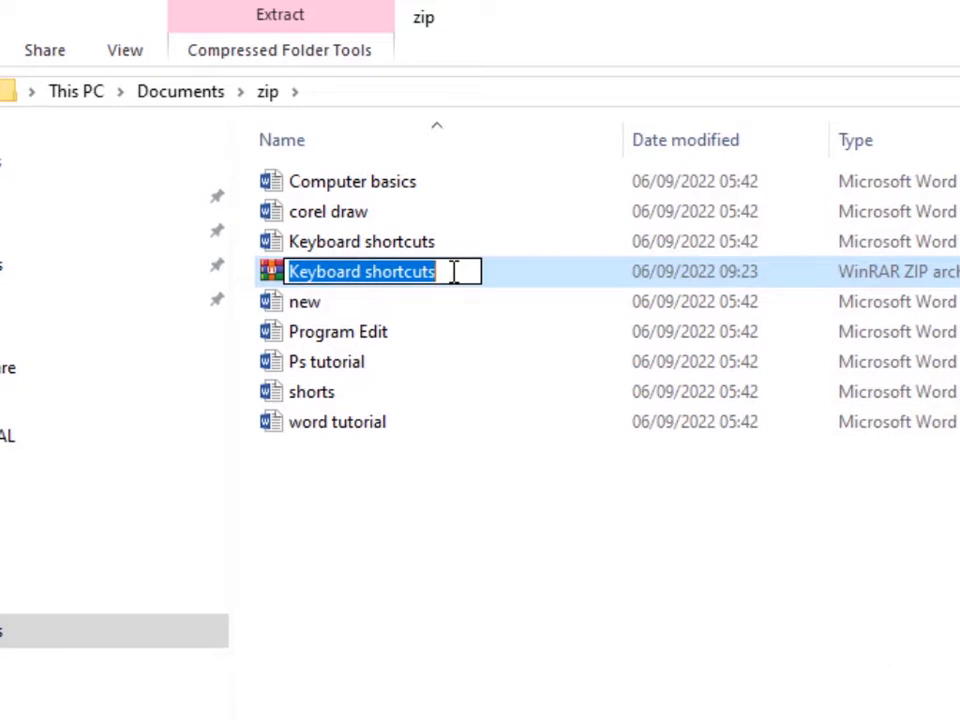
Step: Name the new zip archive 'zipped folders' and bring up its context menu
text(zipped)
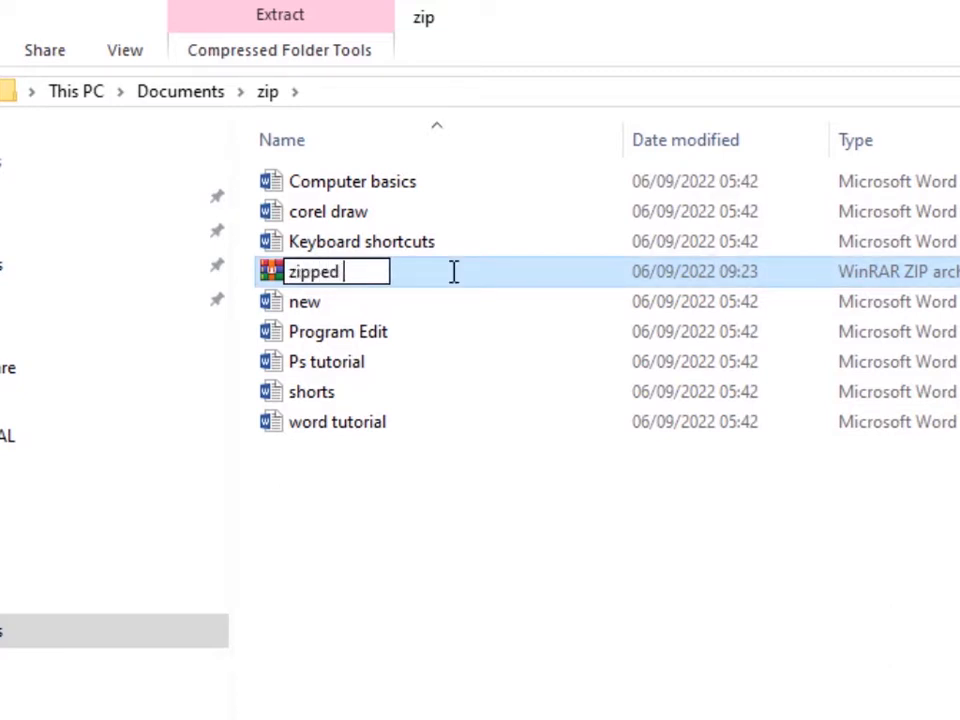
text(folders)
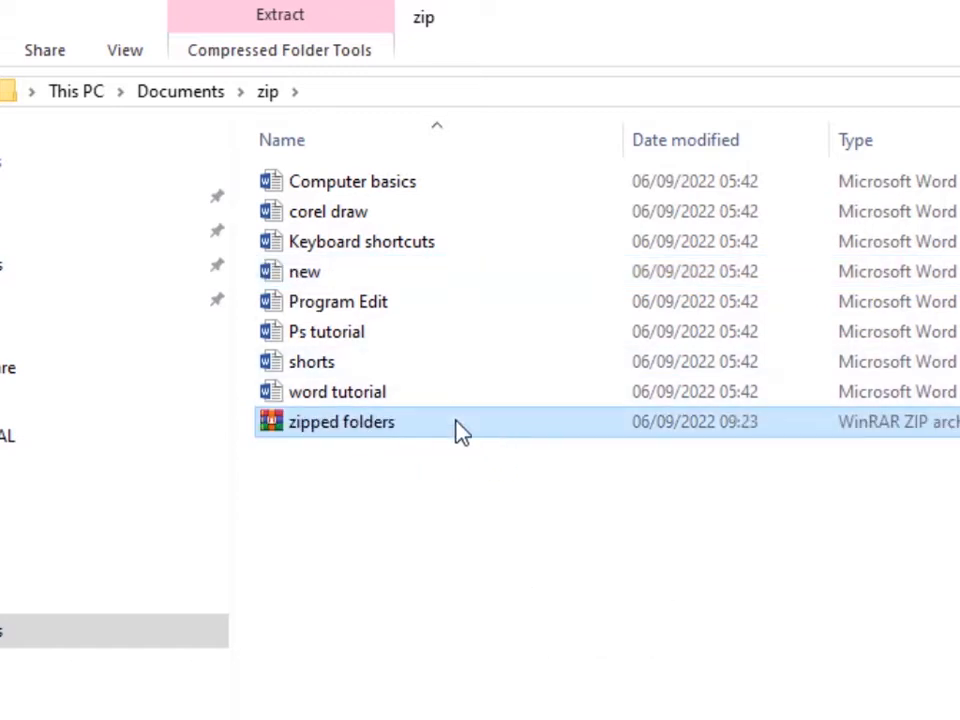
right_click(340, 420)
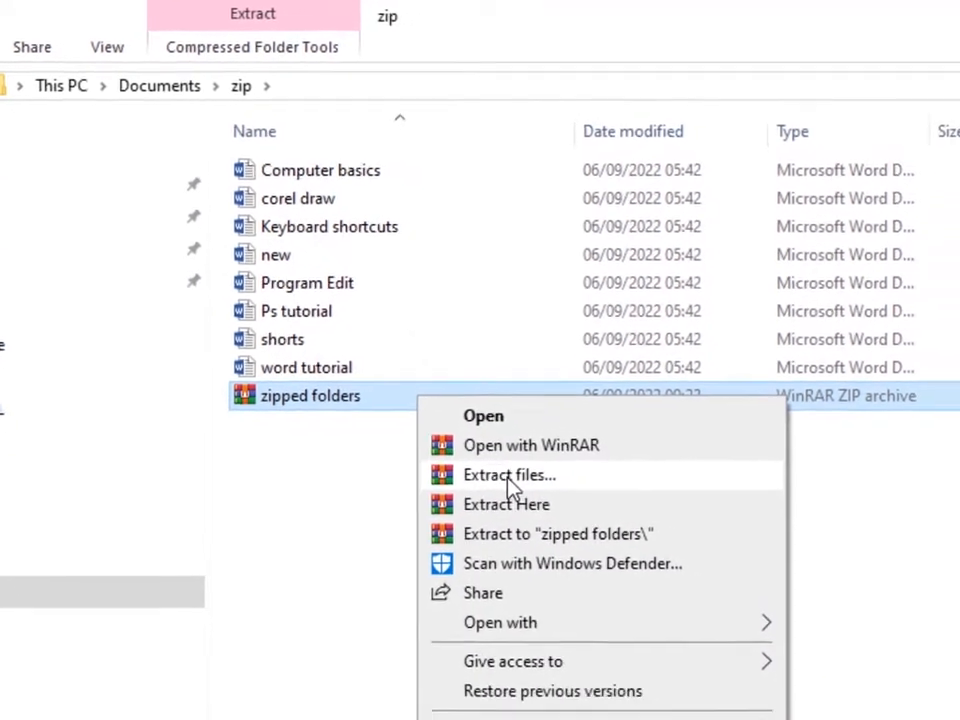
Step: Extract the archive into a 'zipped folders' folder and enter the extracted folder
click(508, 474)
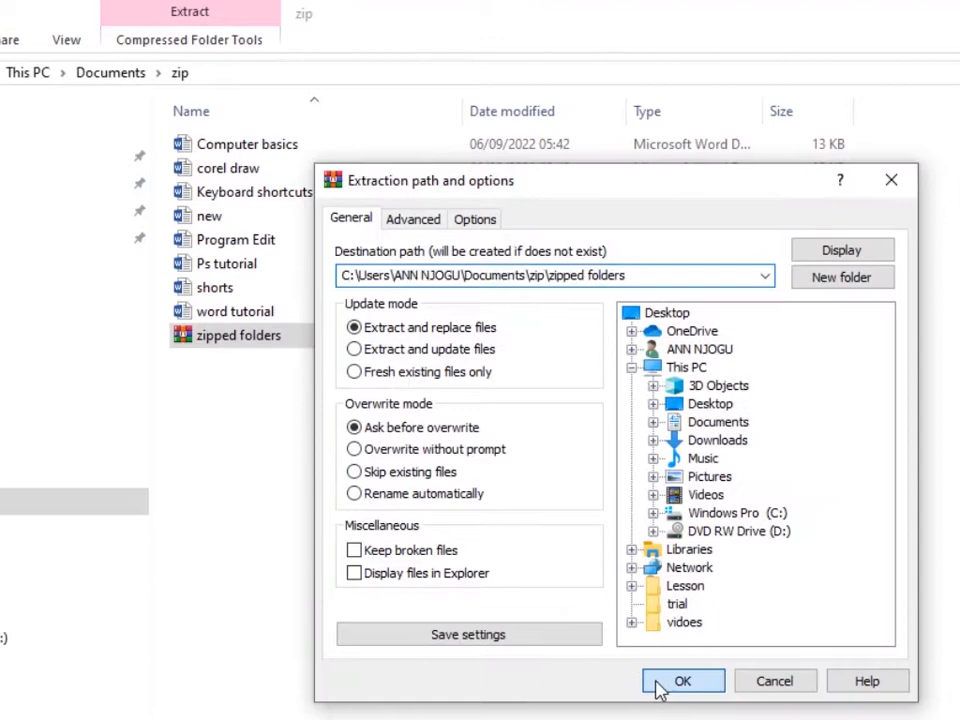
click(684, 680)
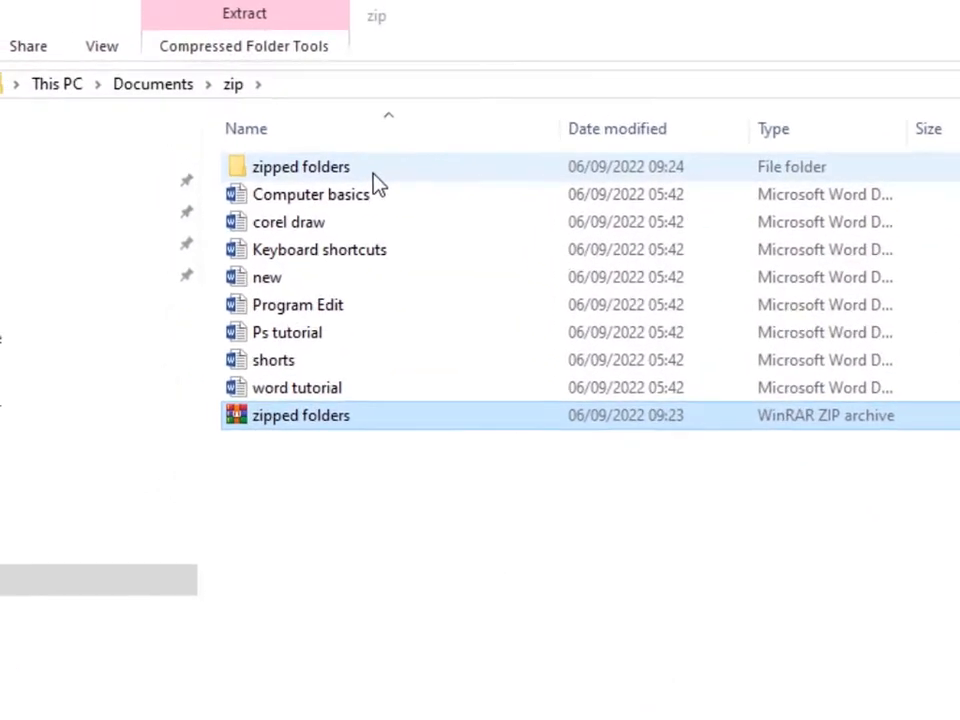
double_click(300, 166)
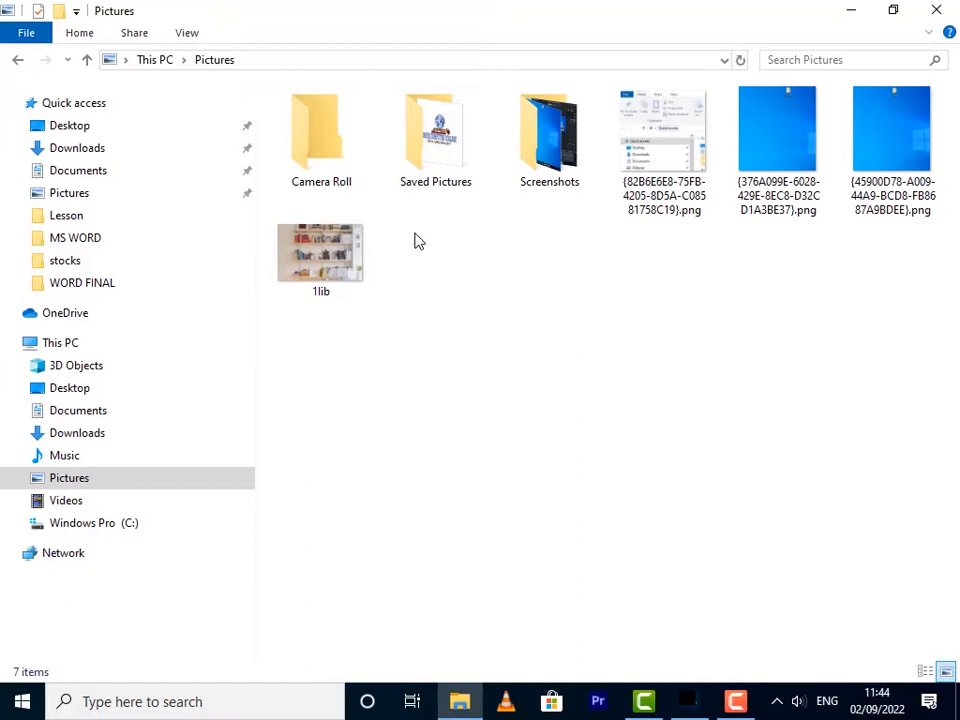
Step: Select the 1lib photo in Pictures and load it into Photos for editing
click(320, 252)
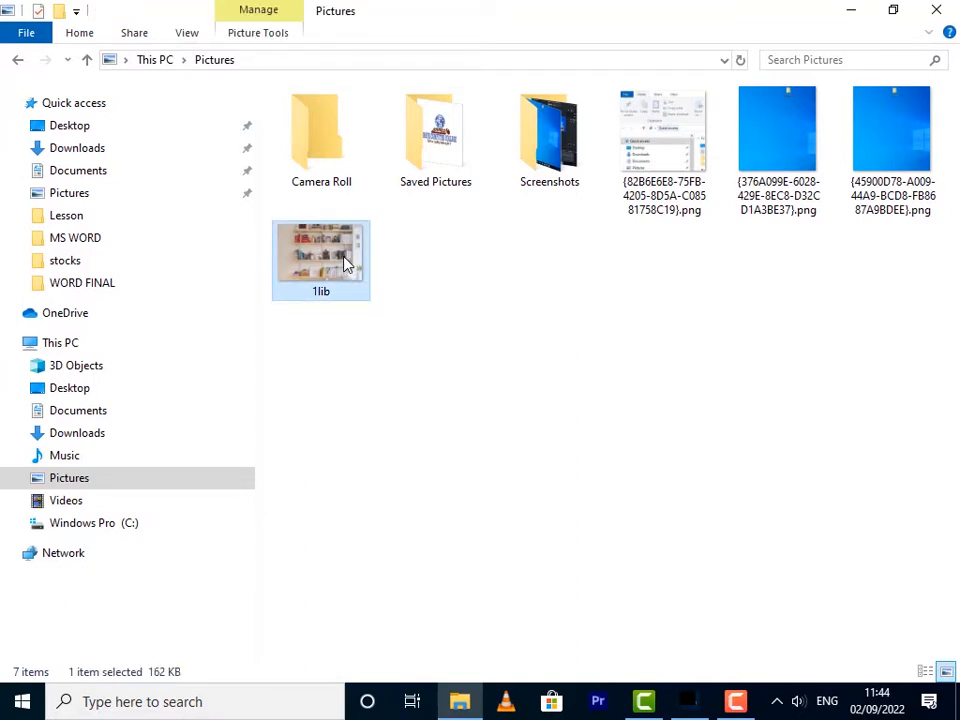
right_click(320, 256)
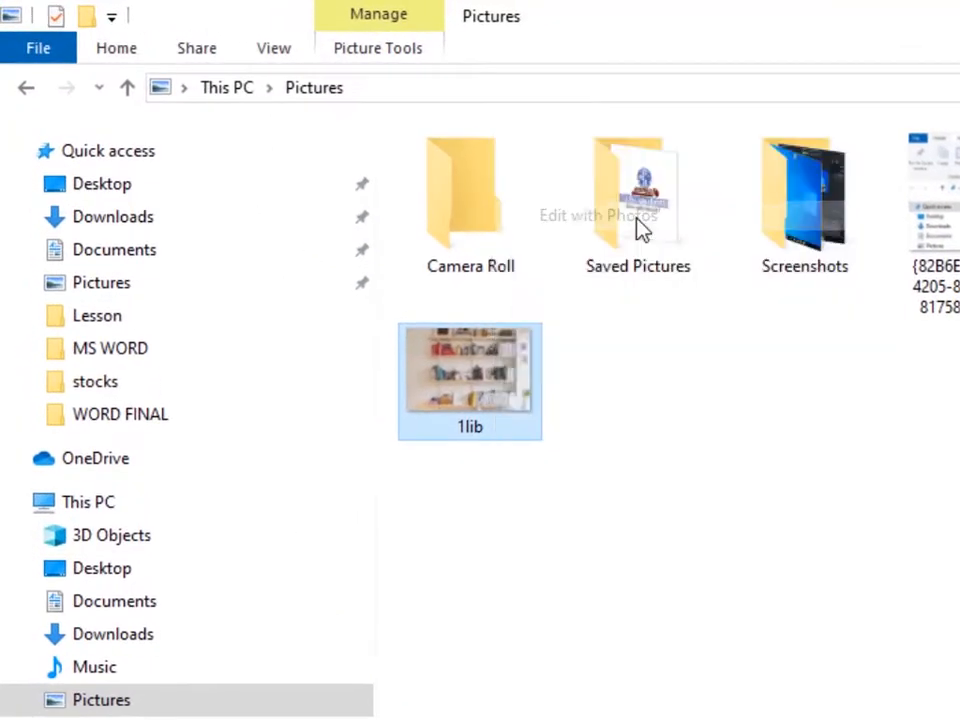
double_click(468, 380)
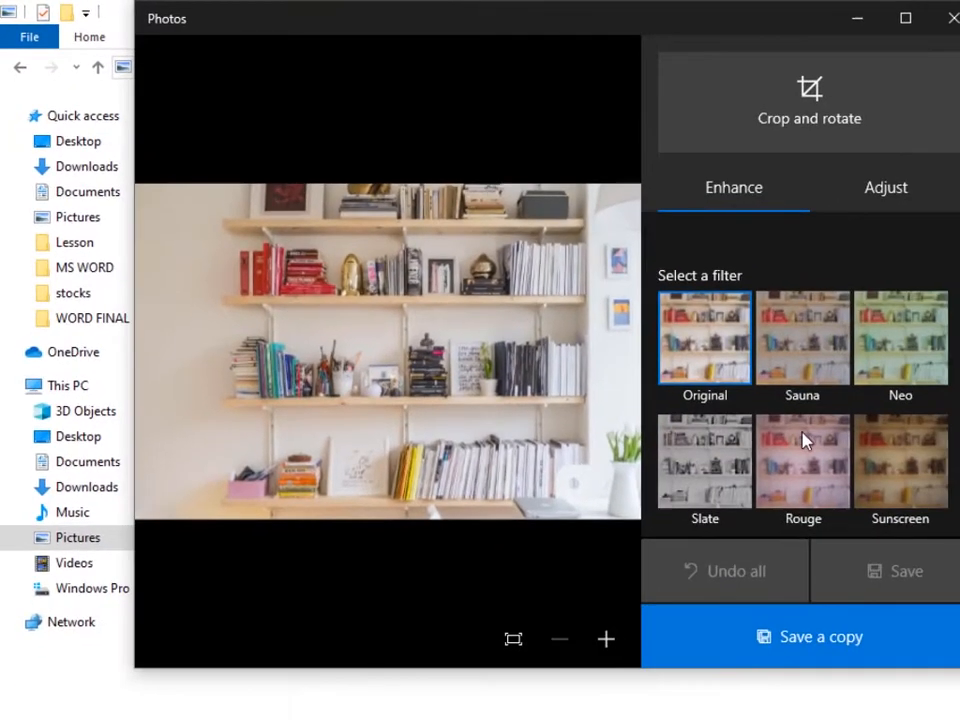
Step: Apply the black-and-white Vanilla filter, raise contrast, lower exposure, and save a copy
scroll(down, 3)
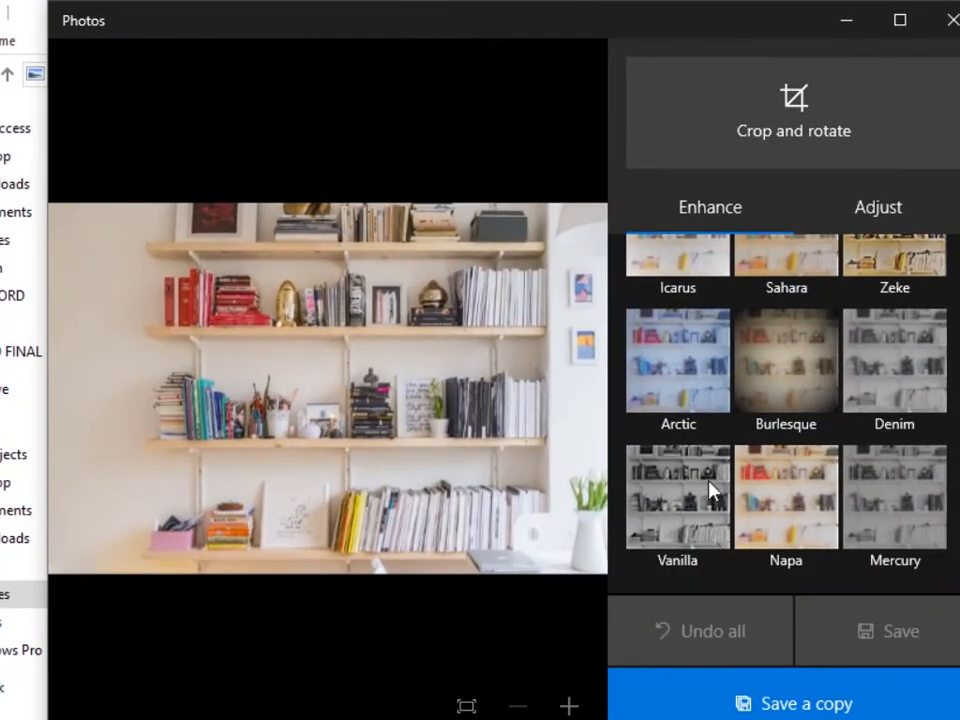
click(676, 496)
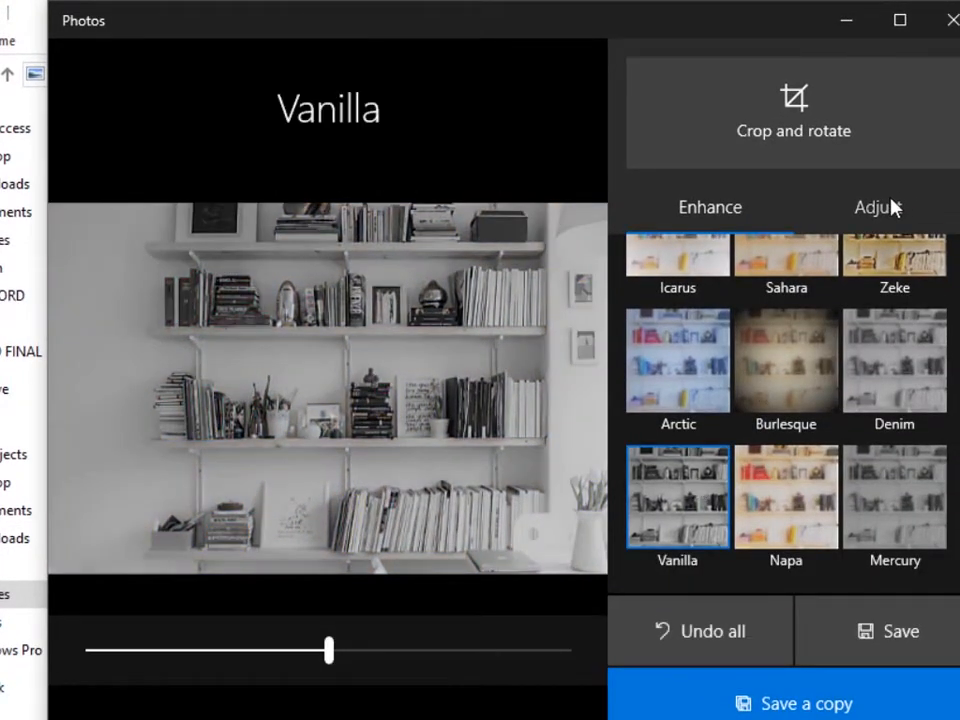
click(876, 206)
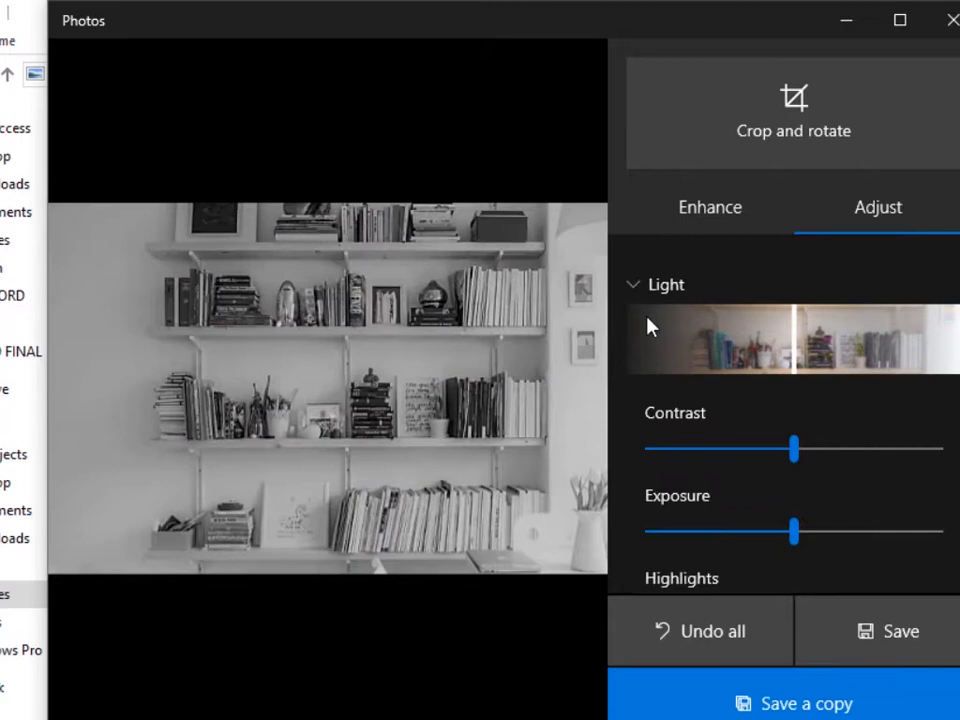
drag(796, 448, 844, 448)
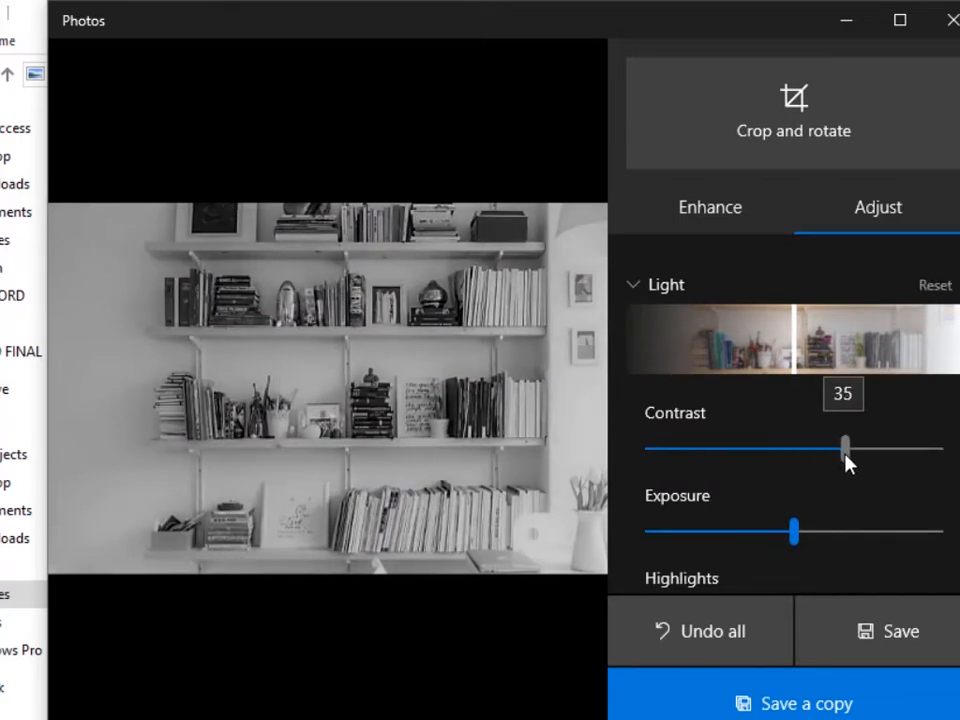
drag(796, 532, 768, 530)
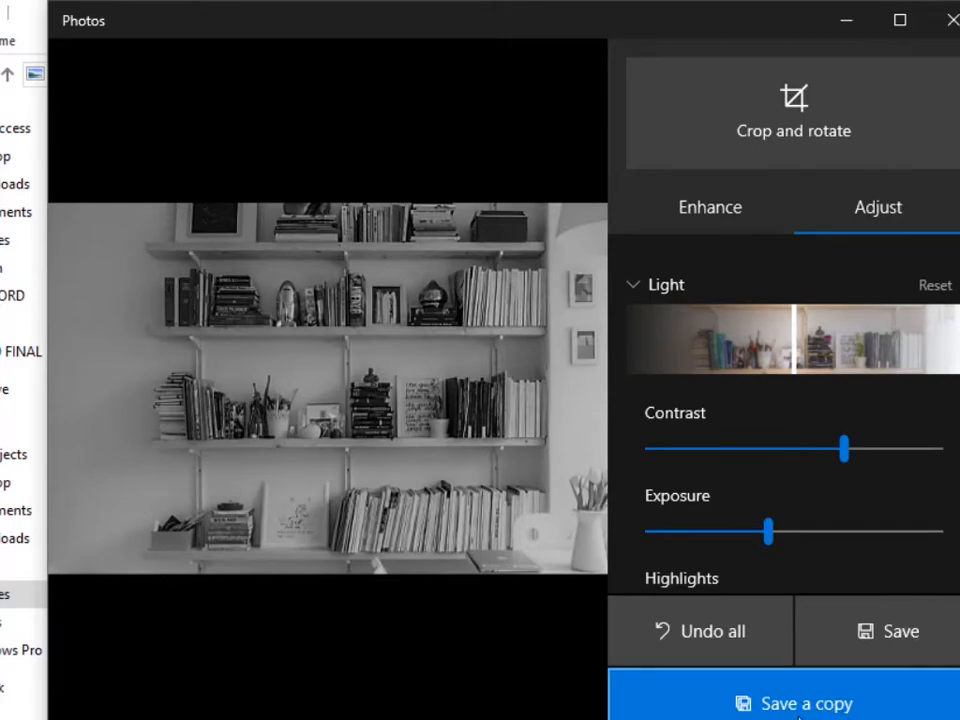
click(794, 704)
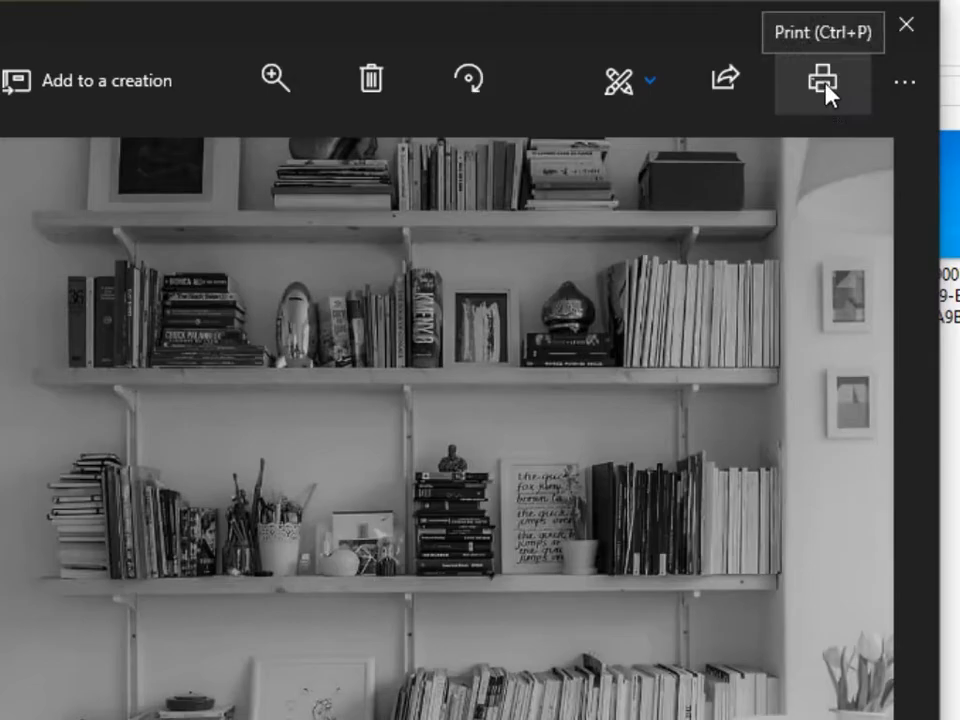
Step: Print the photo via Microsoft Print to PDF and save it as 'rock' in Pictures
click(822, 80)
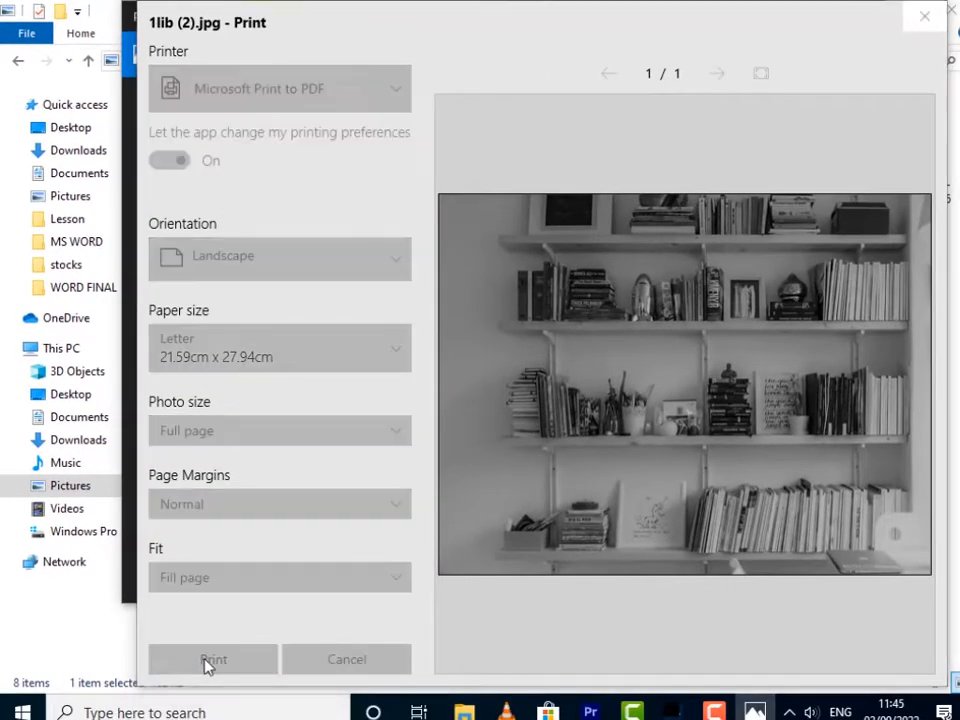
click(212, 660)
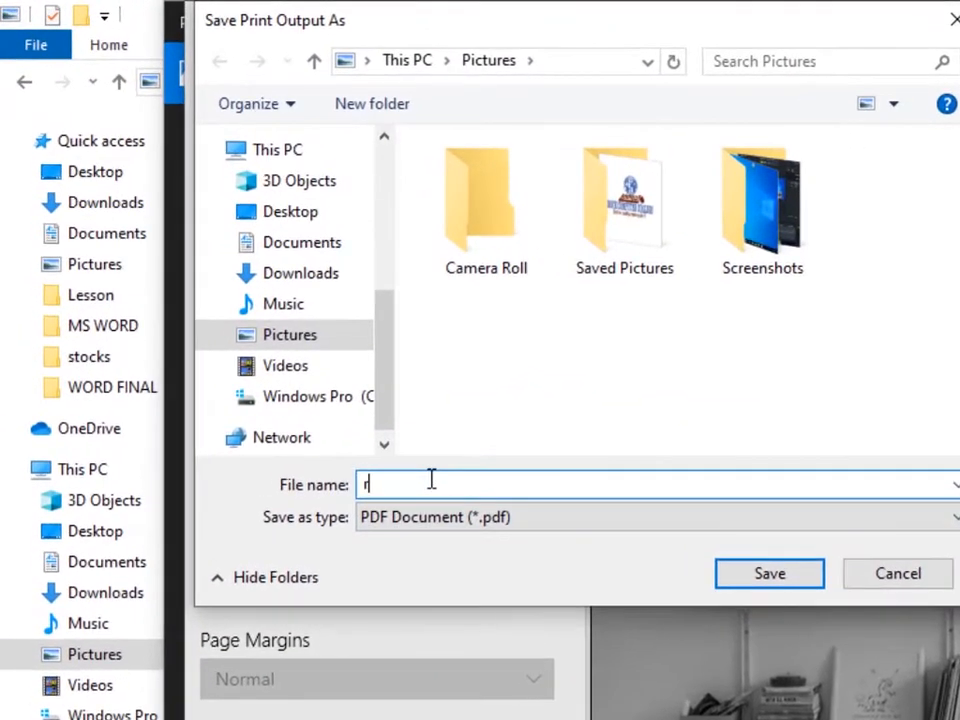
text(ock)
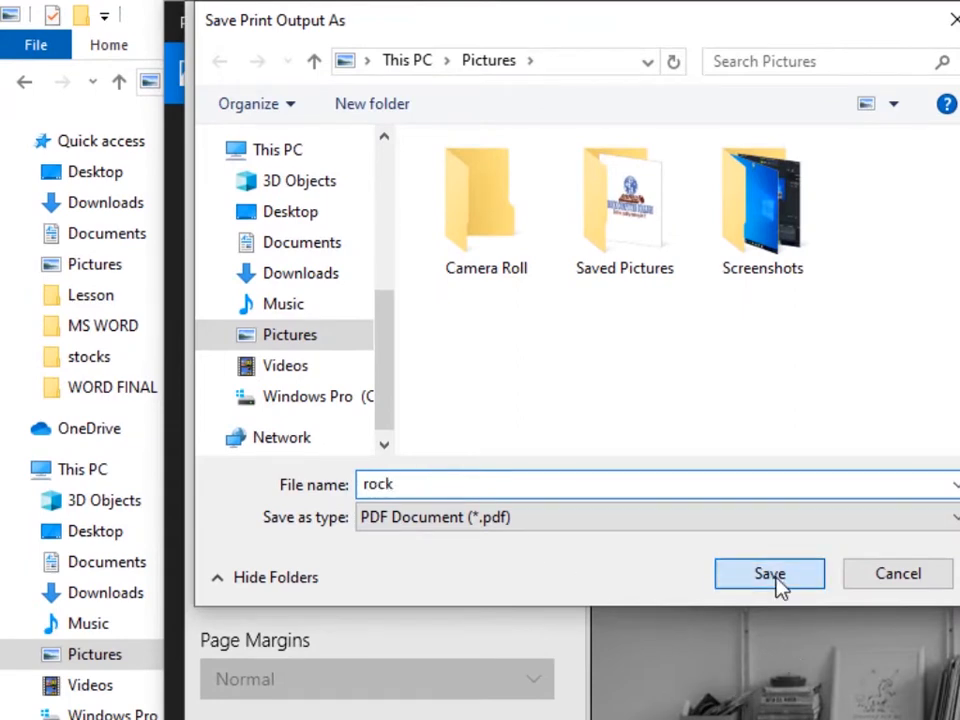
click(768, 572)
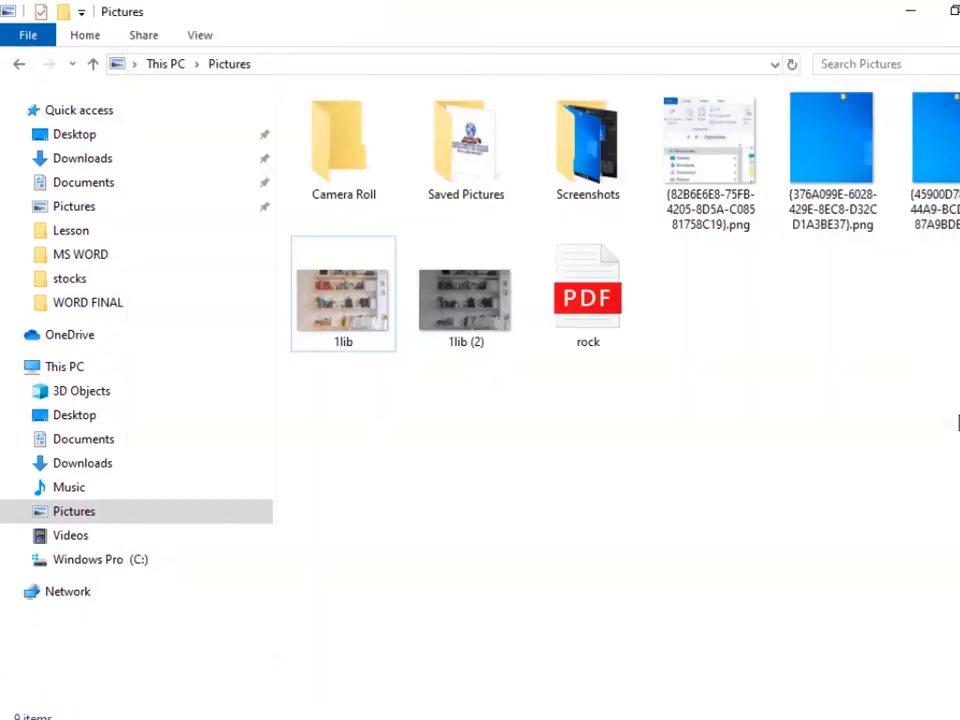
click(588, 290)
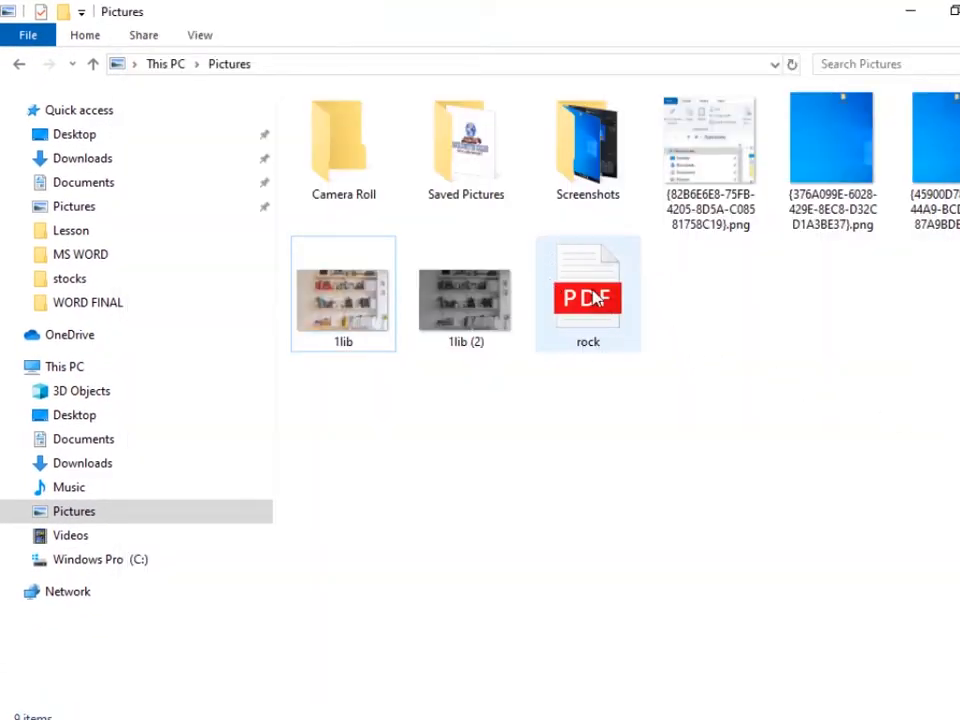
double_click(588, 290)
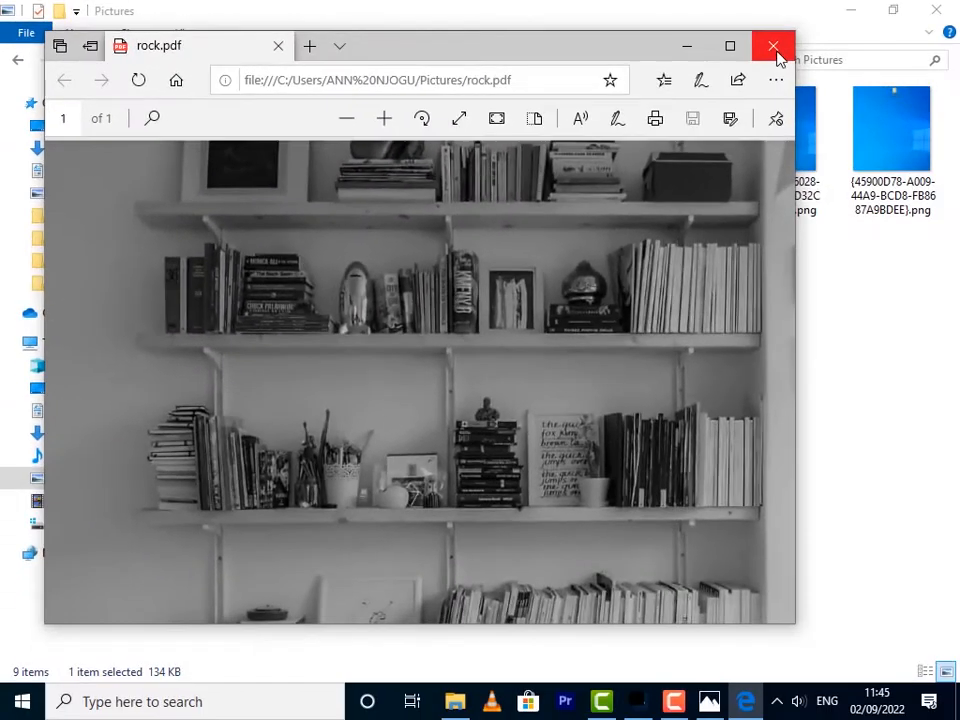
click(772, 48)
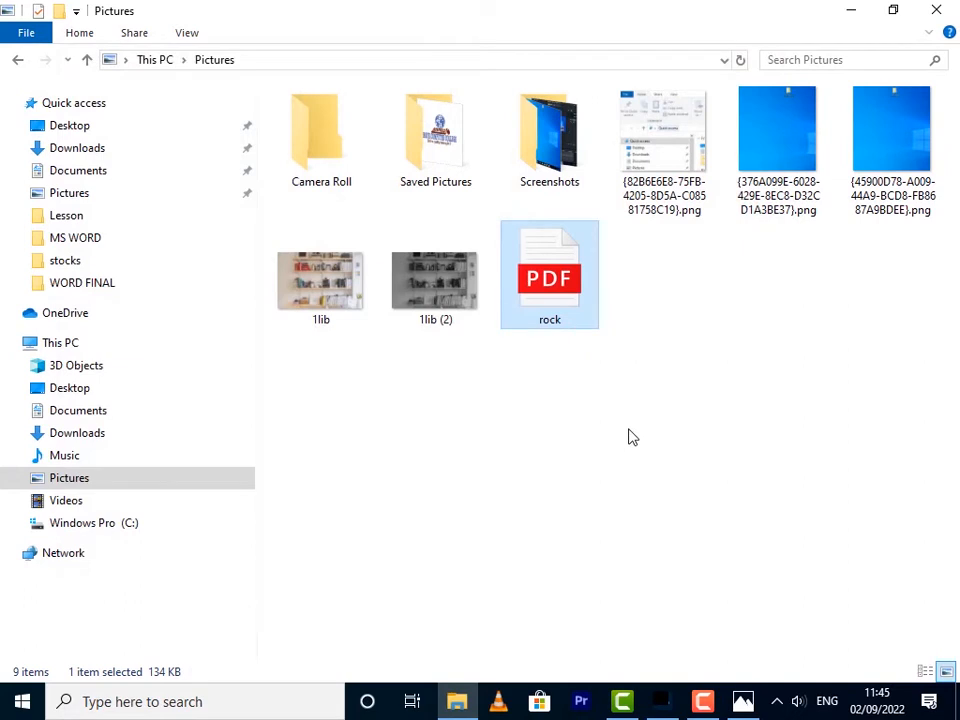
mouse_move(672, 586)
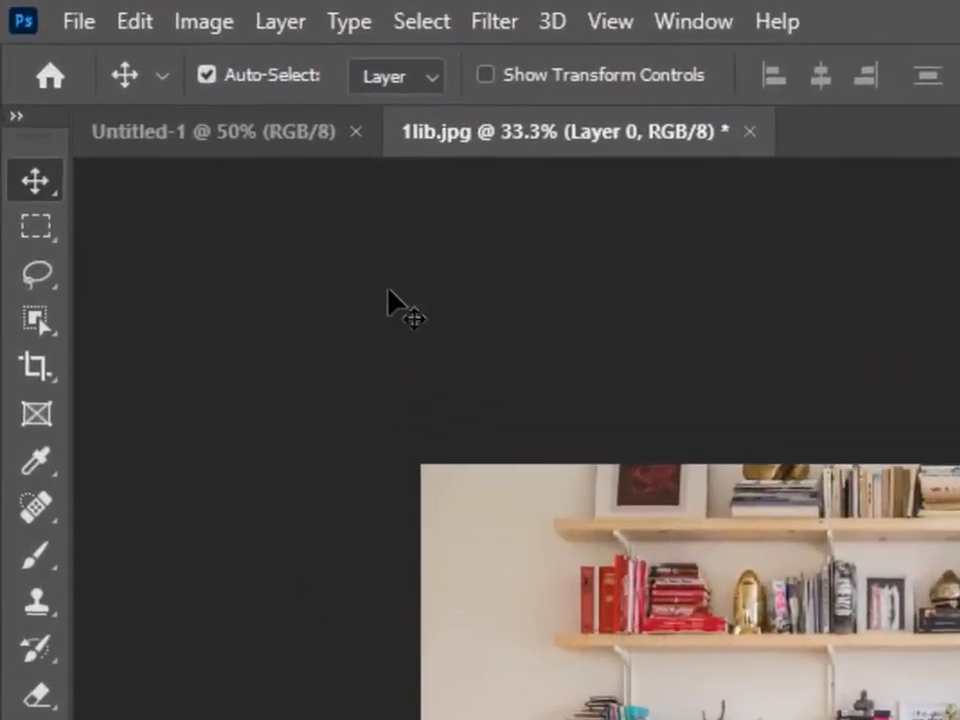
click(204, 20)
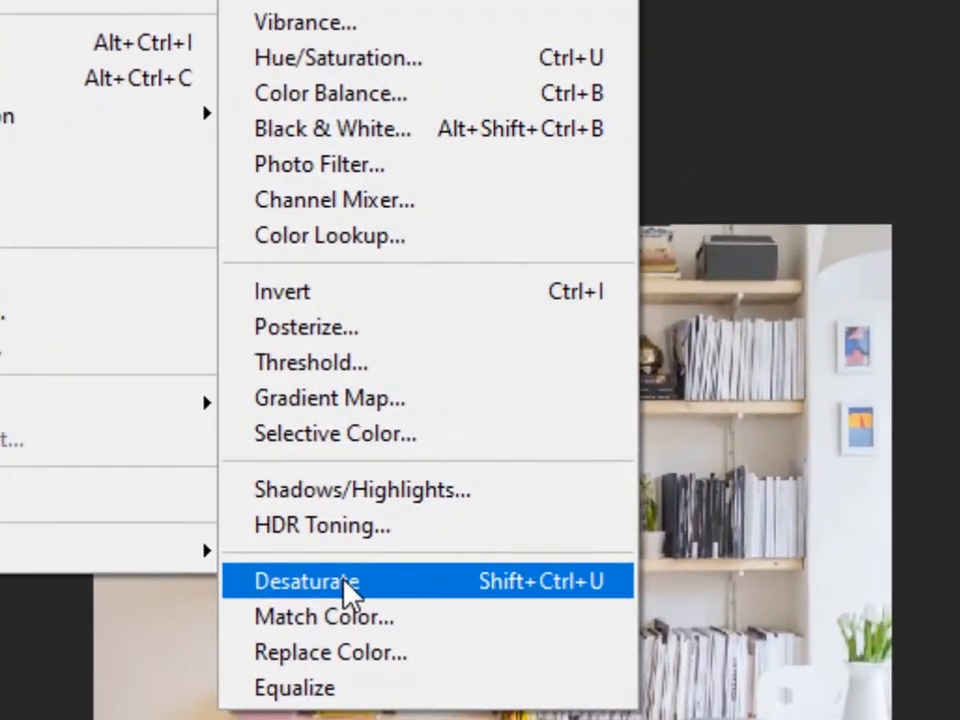
click(306, 580)
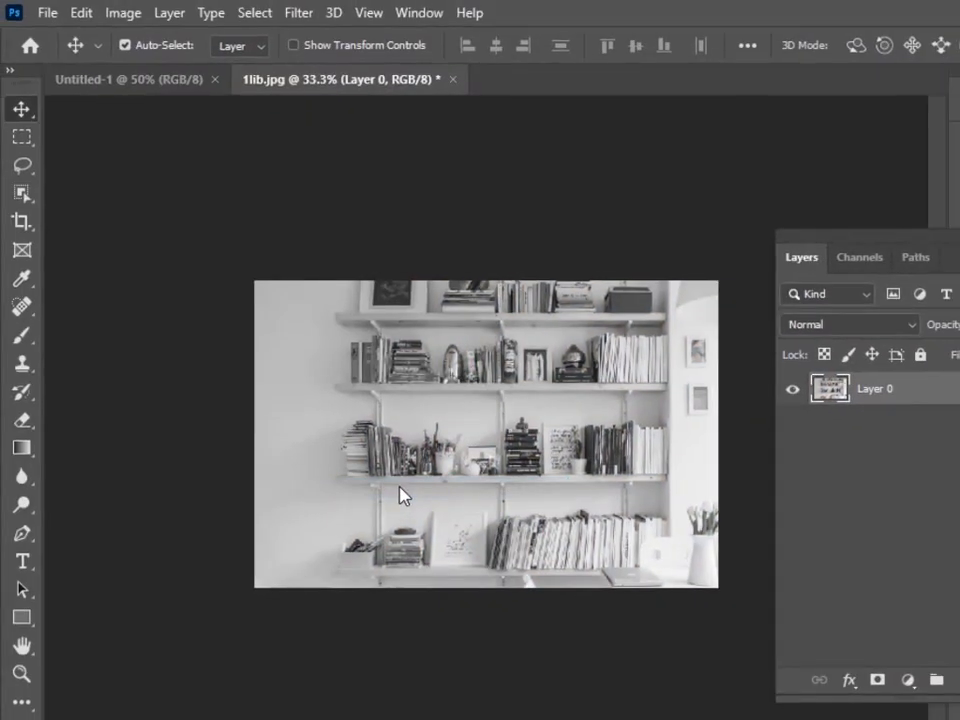
mouse_move(404, 498)
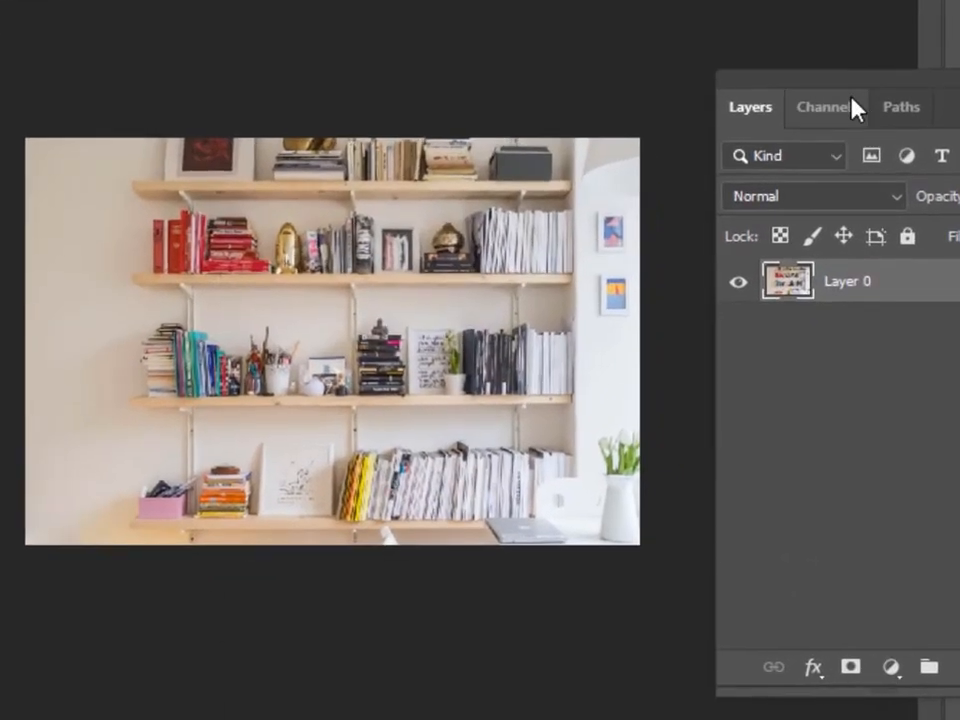
Step: Show the Channels panel with the Blue channel and start Save As
click(824, 108)
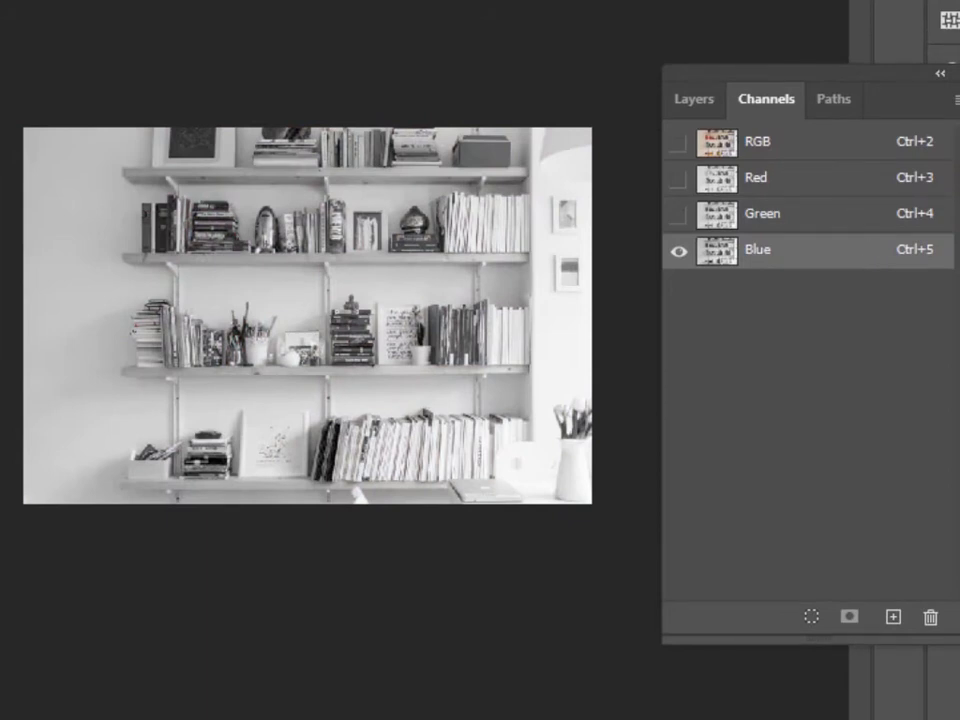
click(80, 20)
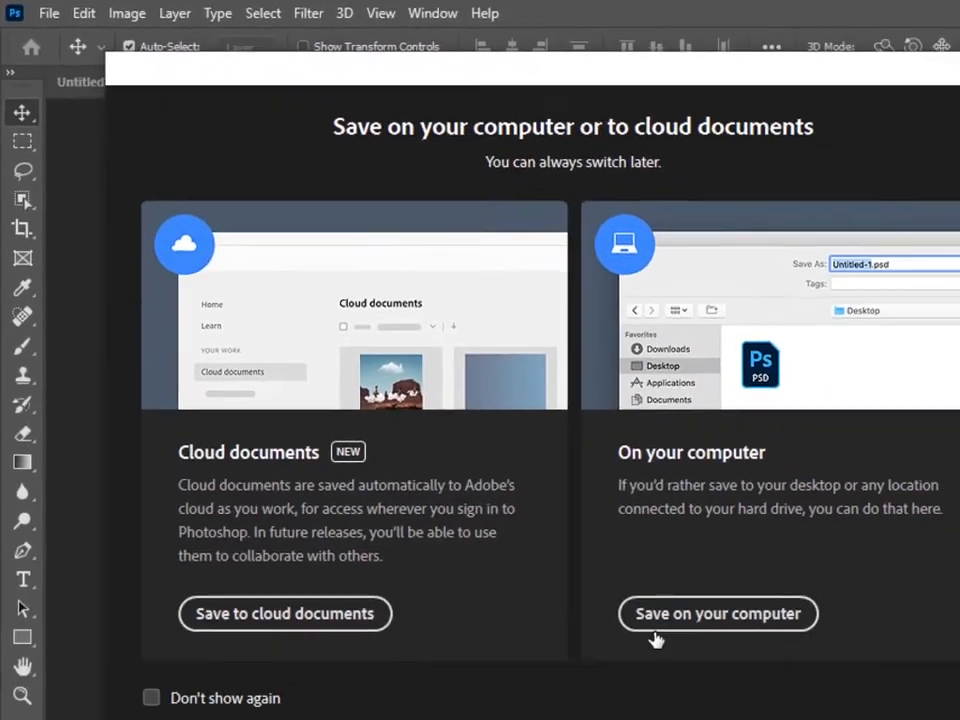
Step: Save on this computer as a Photoshop PDF named 1lib with High Quality Print settings
click(716, 612)
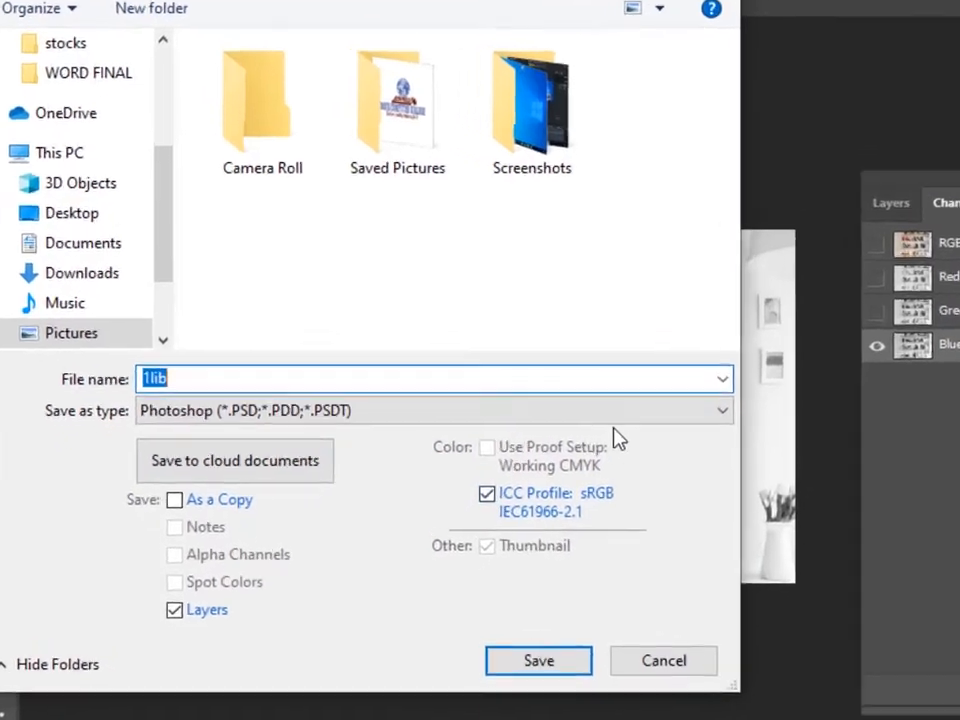
click(430, 410)
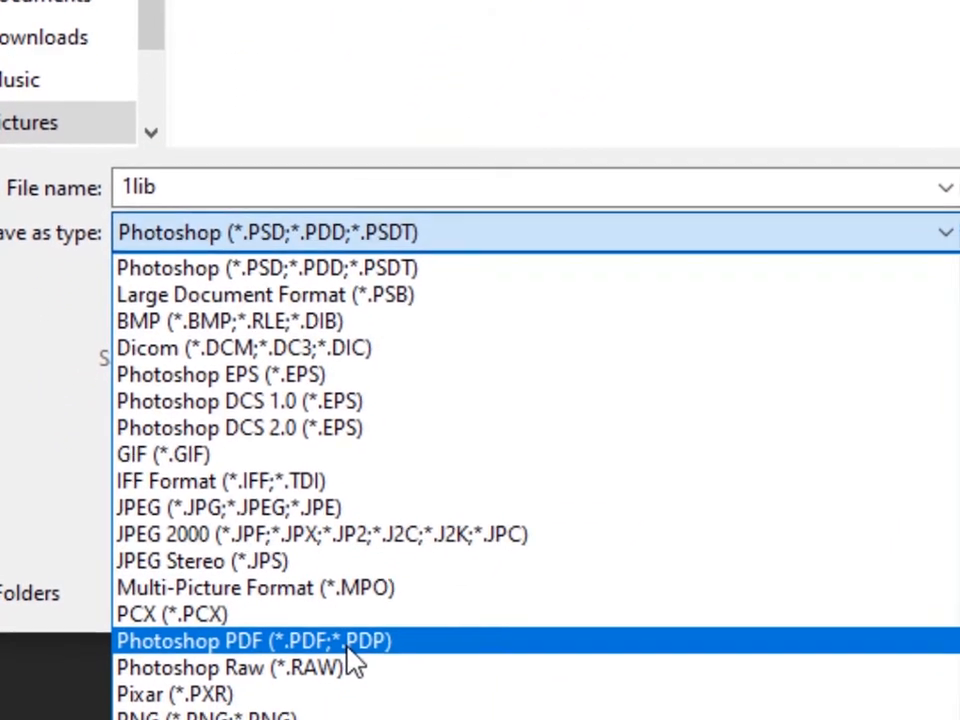
click(254, 640)
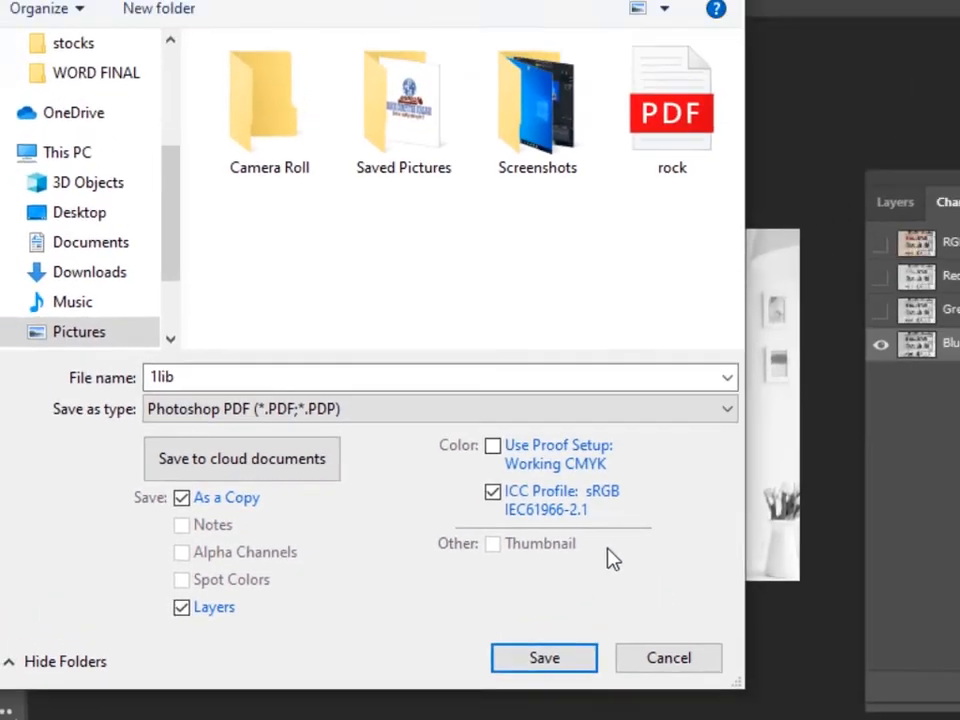
click(544, 658)
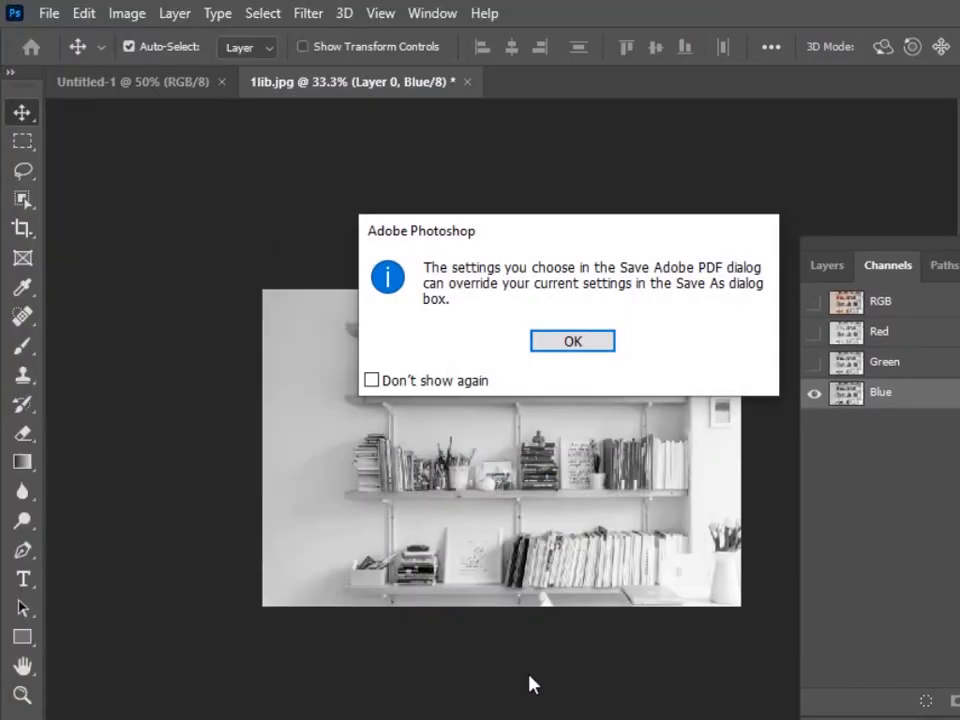
click(572, 340)
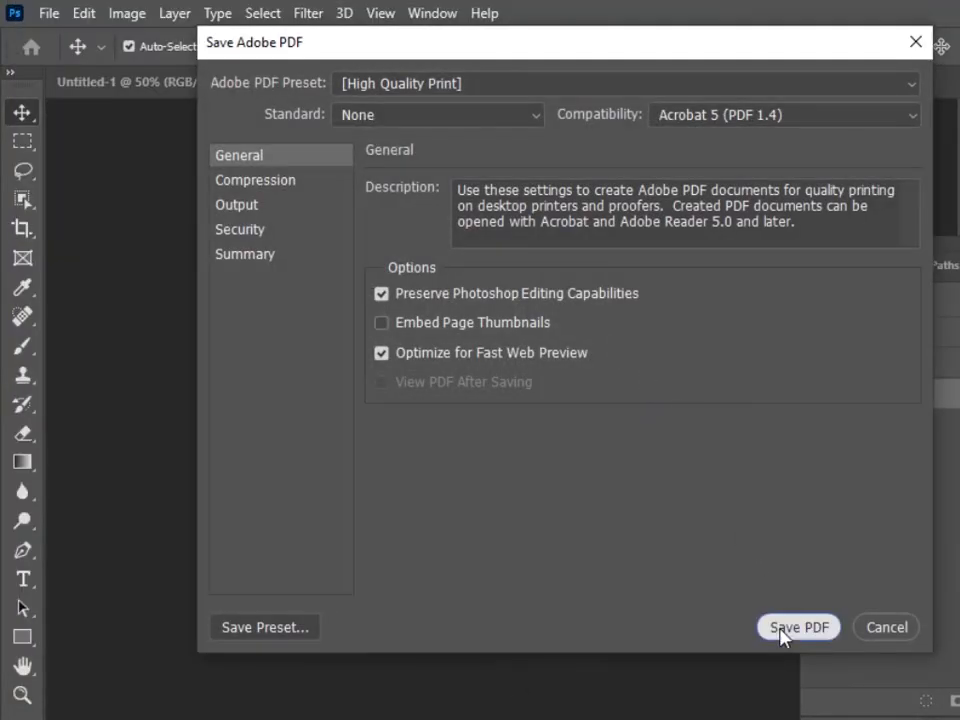
click(798, 628)
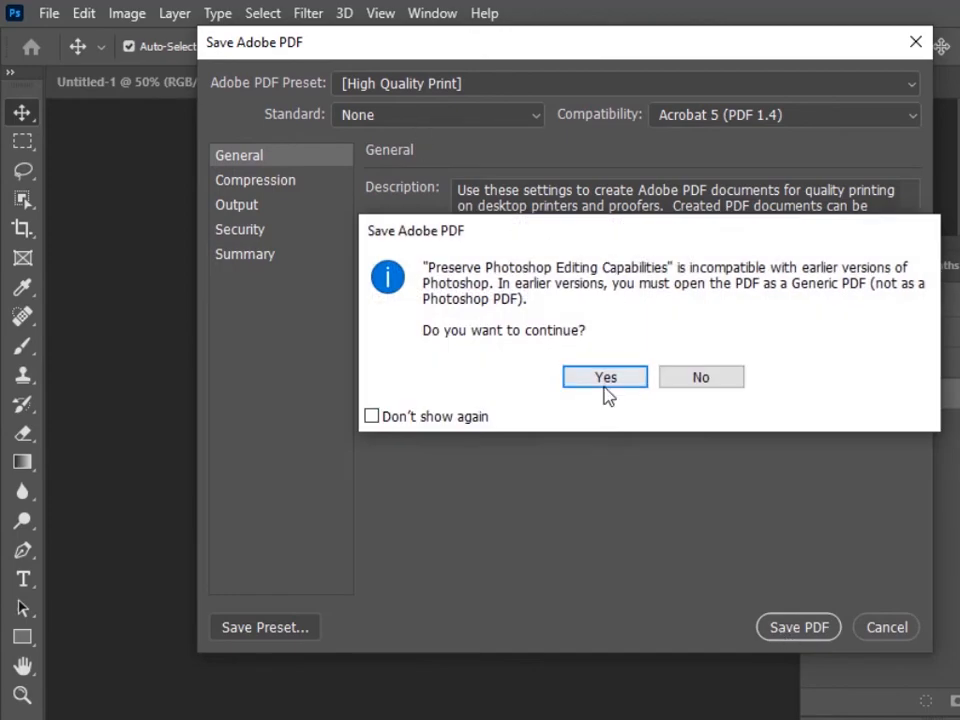